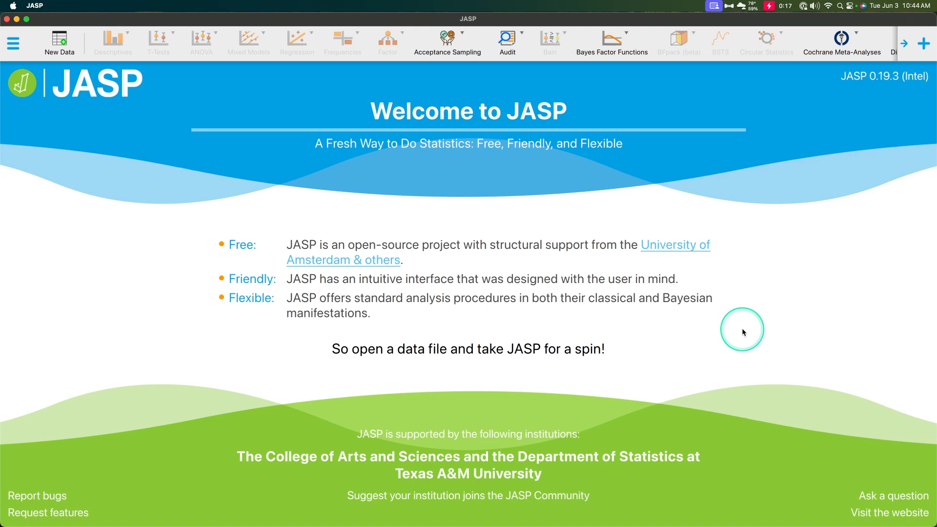
mouse_move(764, 343)
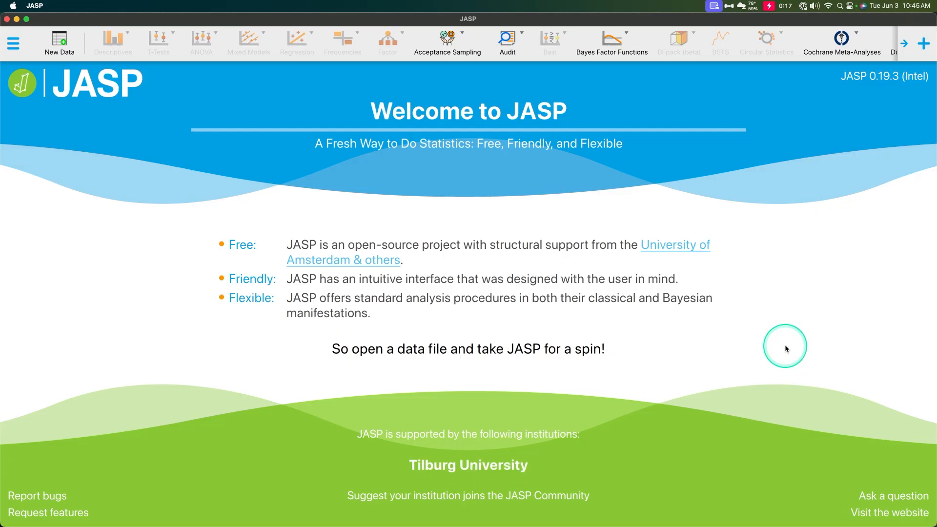
mouse_move(783, 354)
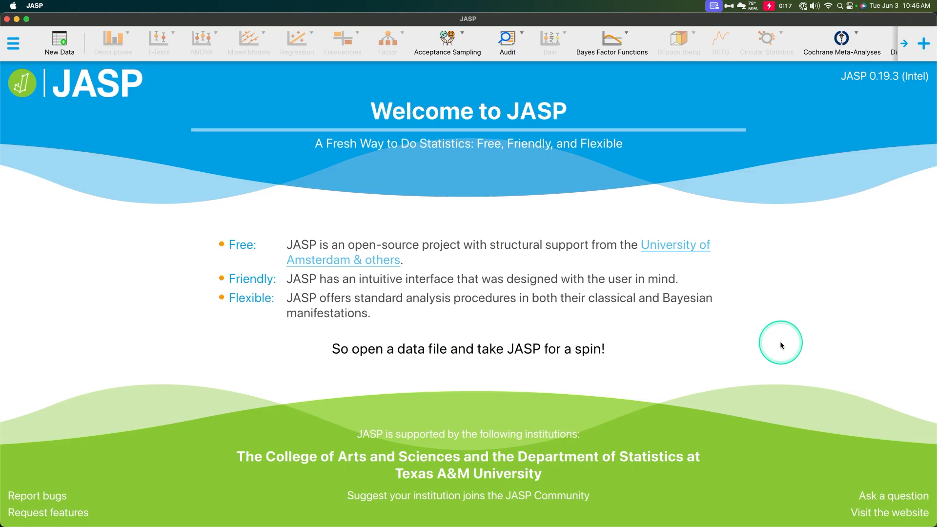
mouse_move(876, 100)
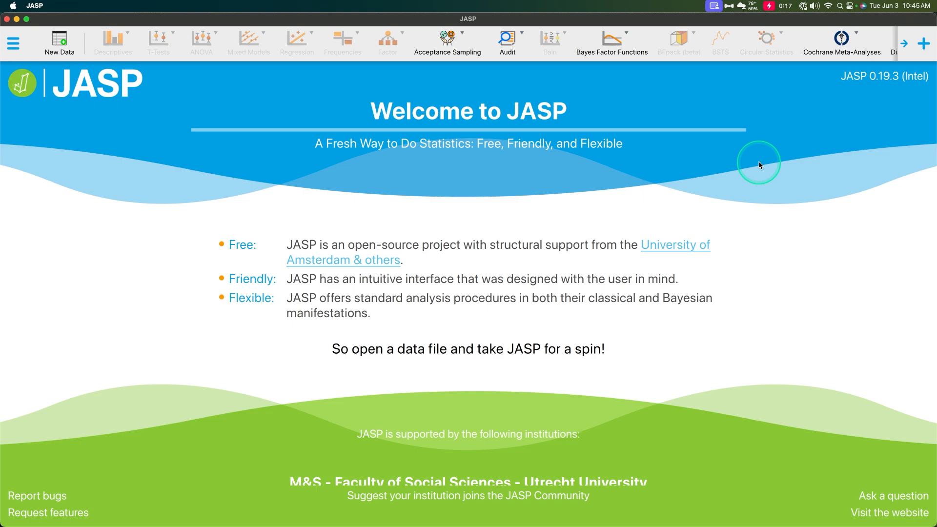
mouse_move(689, 163)
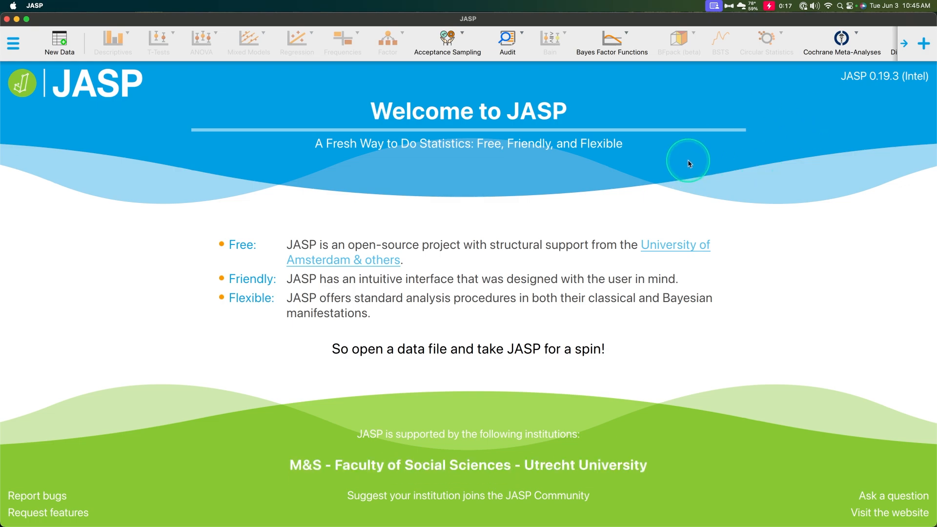
mouse_move(699, 147)
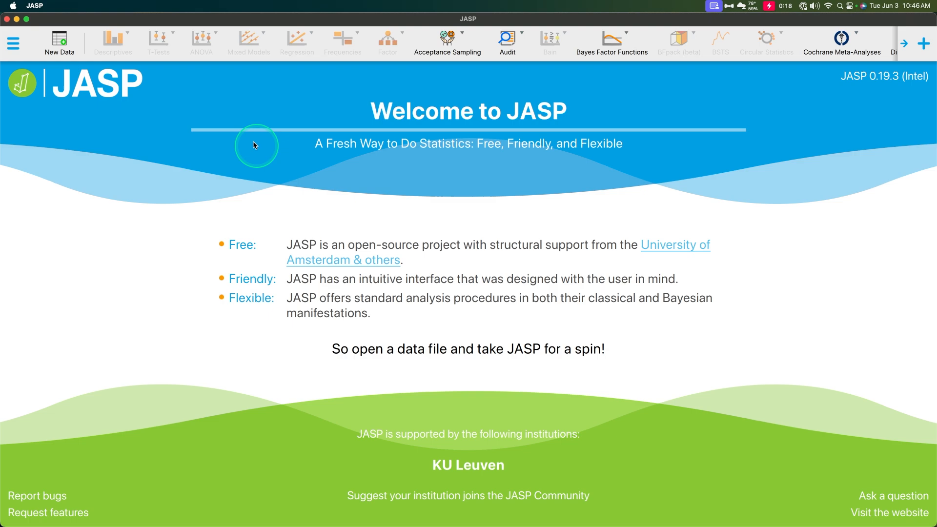
mouse_move(533, 212)
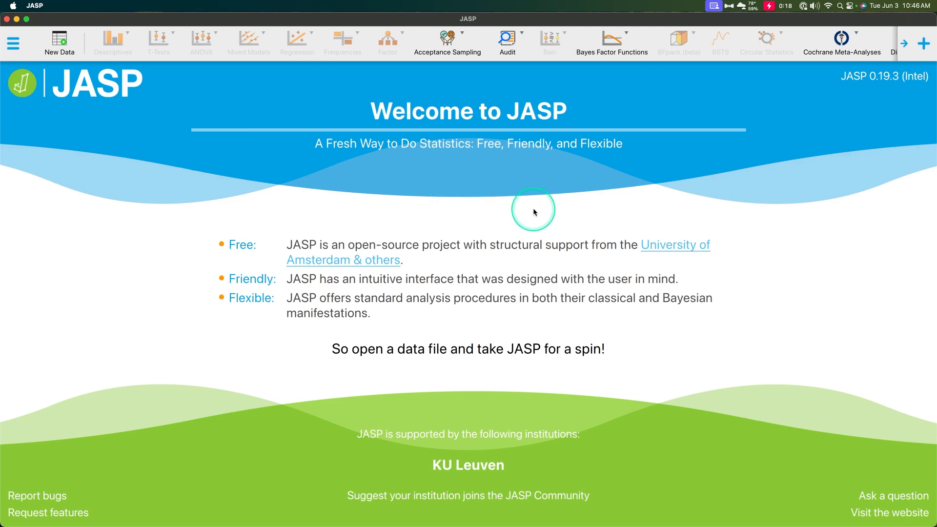
mouse_move(542, 199)
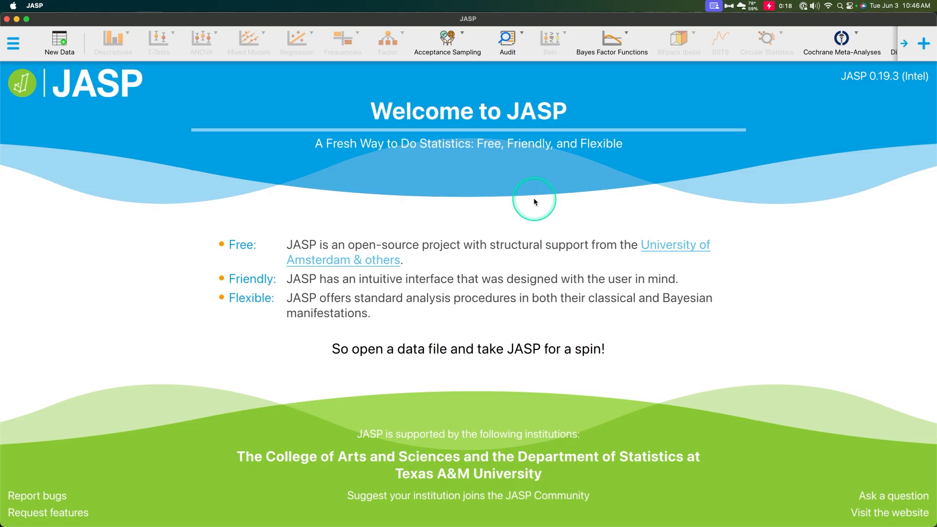
mouse_move(515, 189)
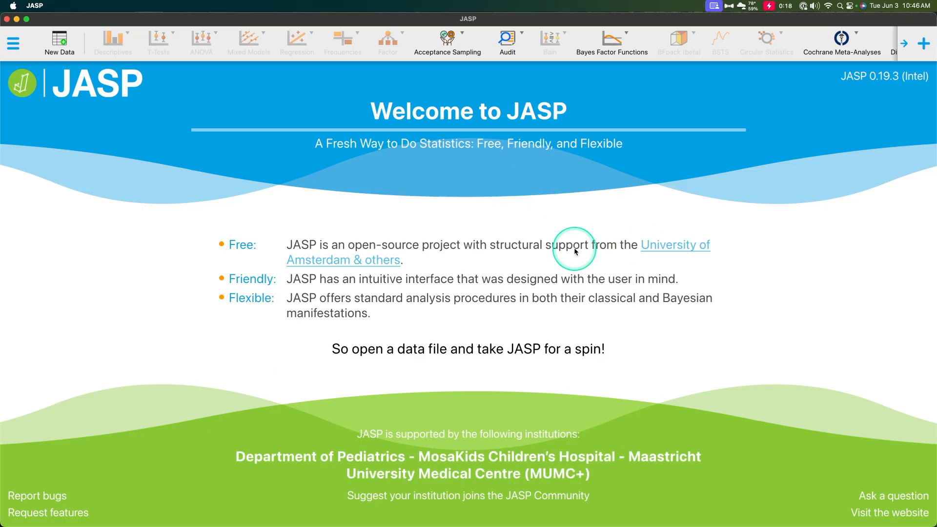
mouse_move(569, 264)
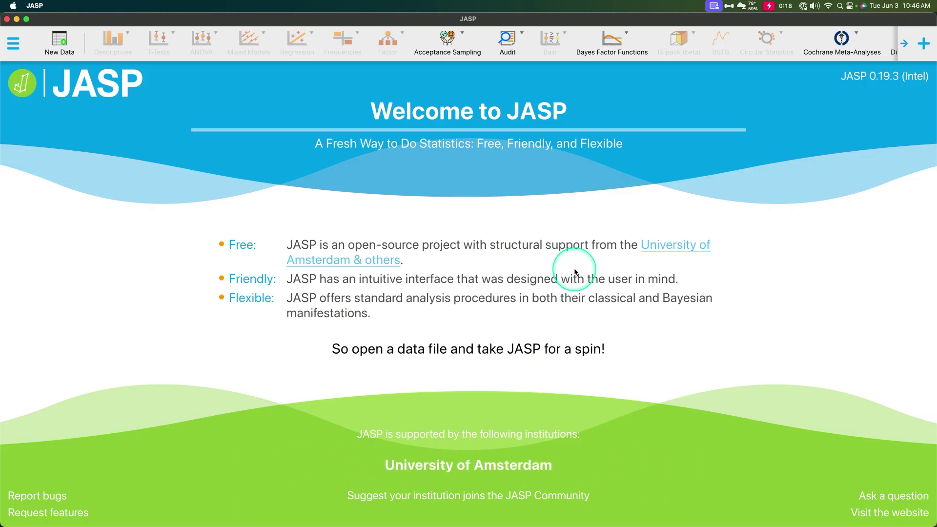
mouse_move(276, 241)
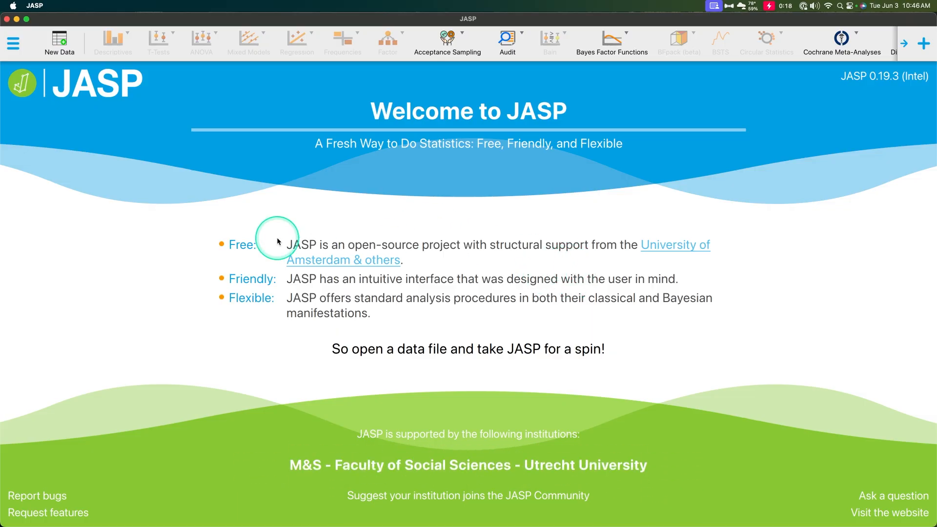
mouse_move(272, 257)
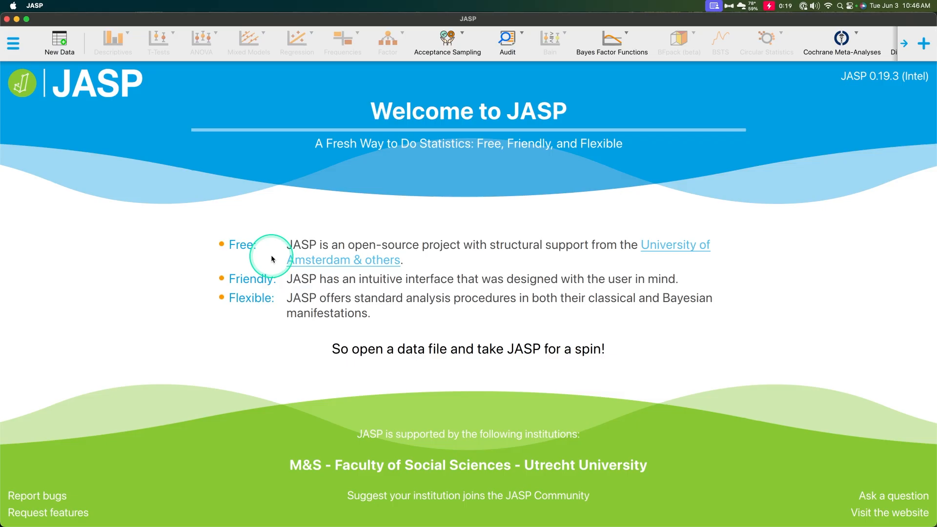
mouse_move(294, 242)
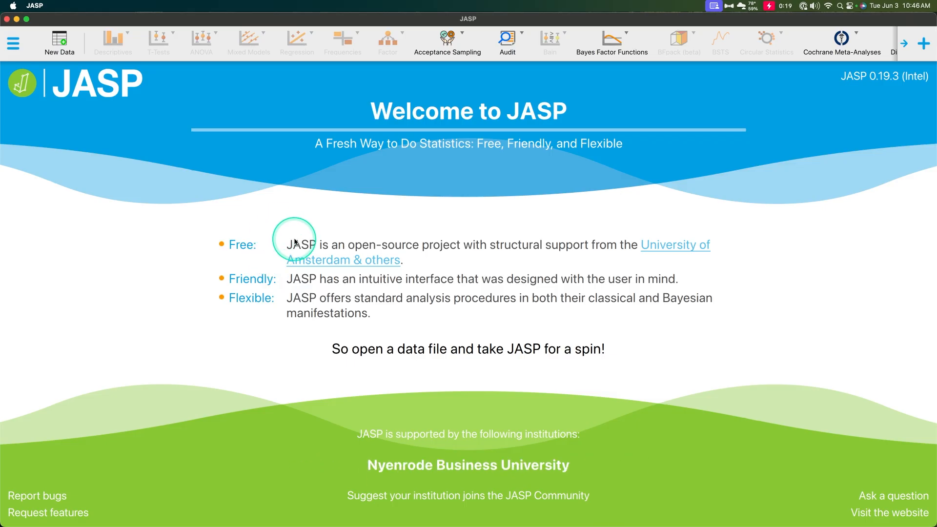
mouse_move(399, 176)
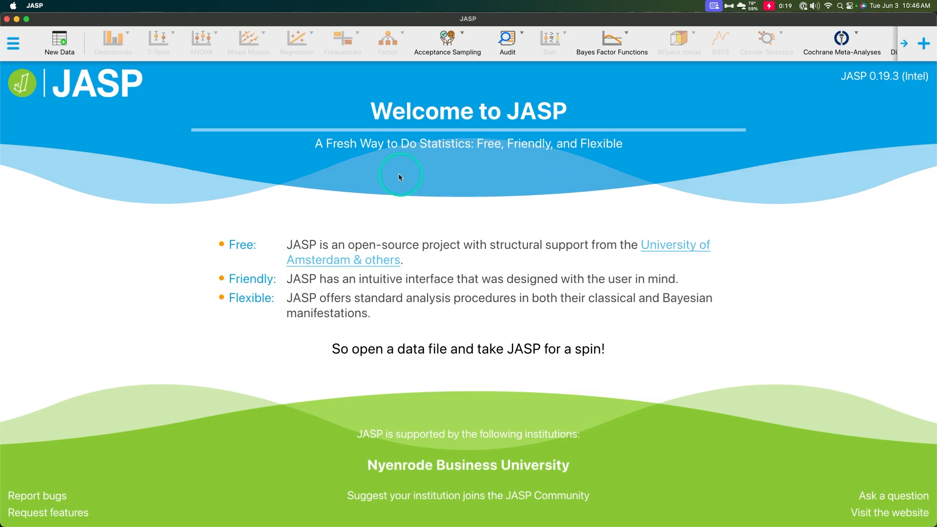
mouse_move(13, 42)
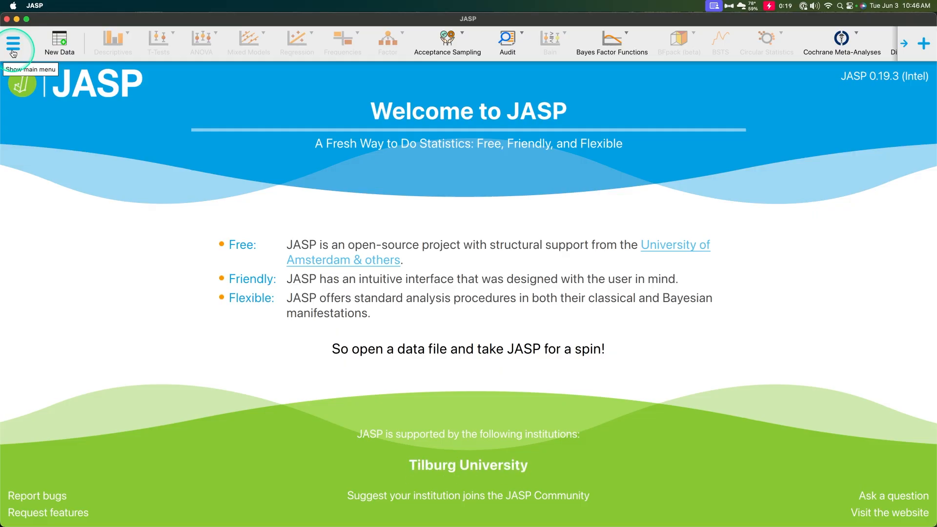
mouse_move(261, 167)
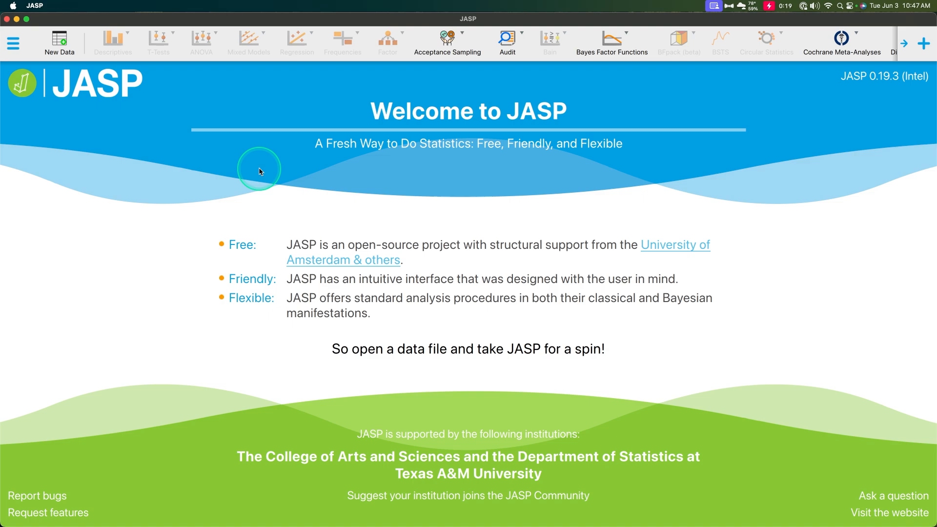
mouse_move(258, 150)
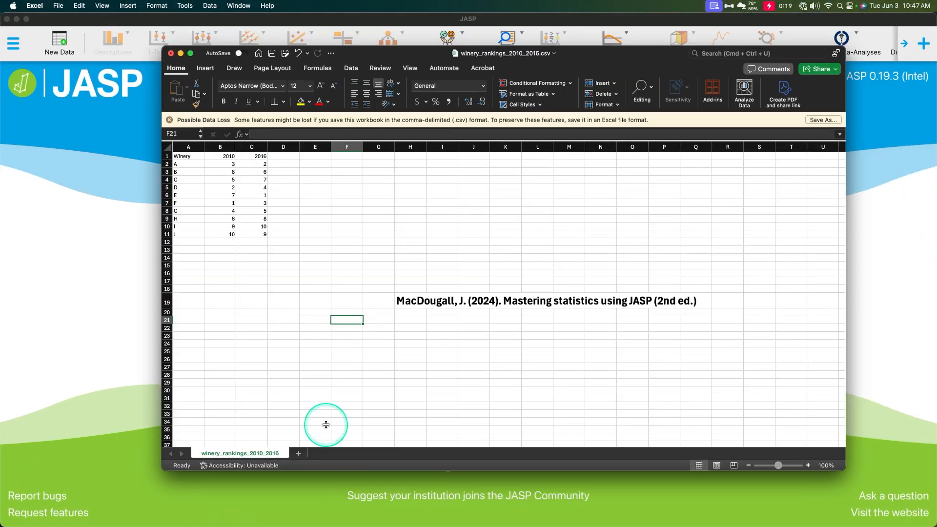
mouse_move(810, 465)
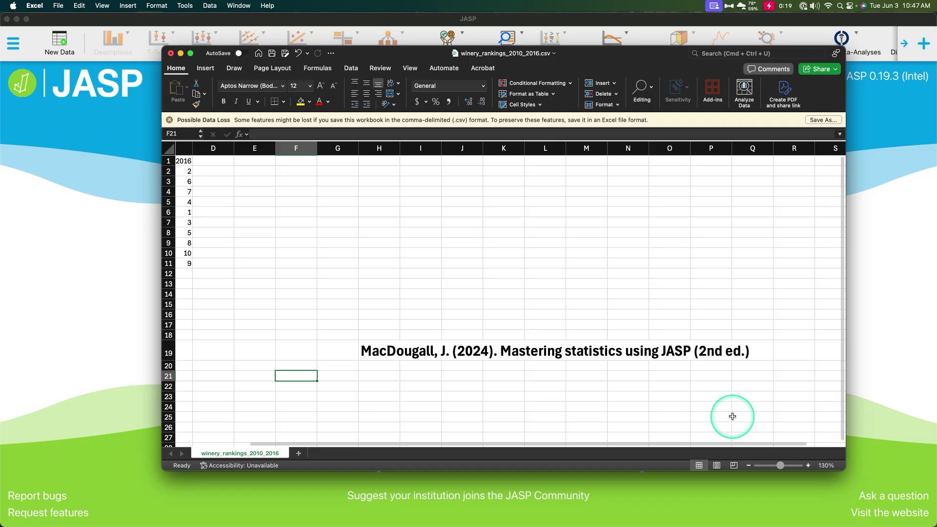
mouse_move(527, 386)
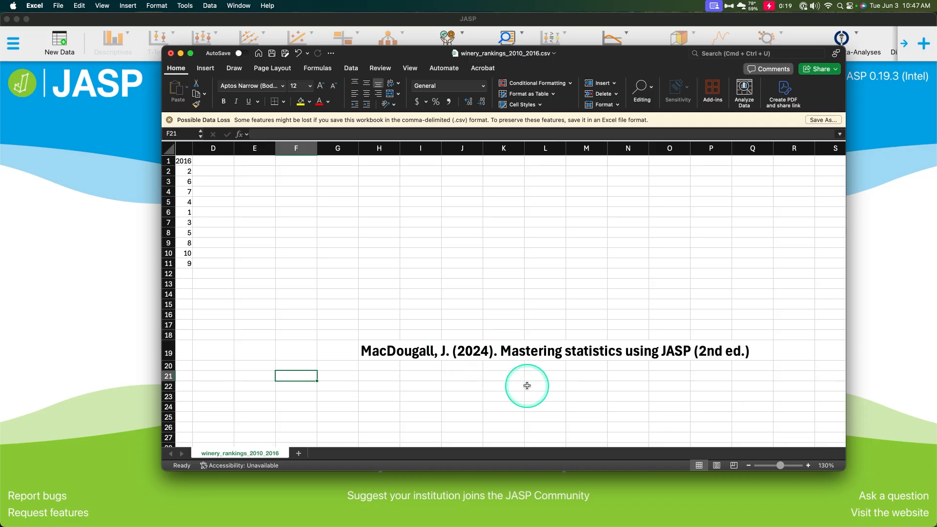
mouse_move(505, 373)
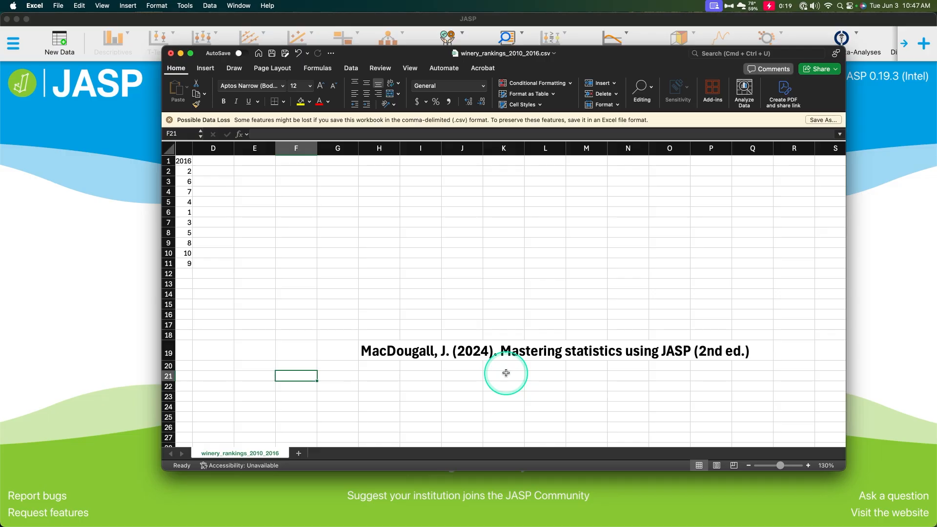
Review the 2010 and 2016 winery rankings sheet in Excel, including the MacDougall 2024 citation cell
scroll("left", 3)
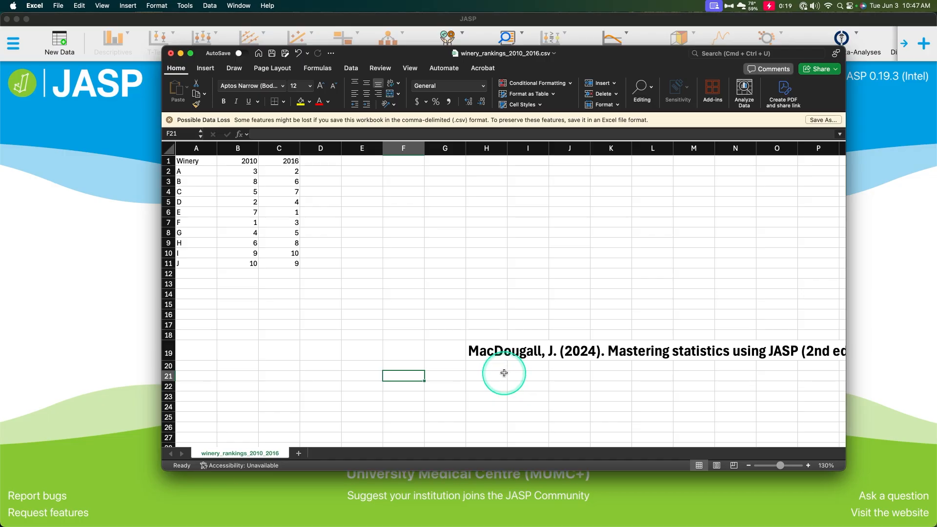
mouse_move(512, 371)
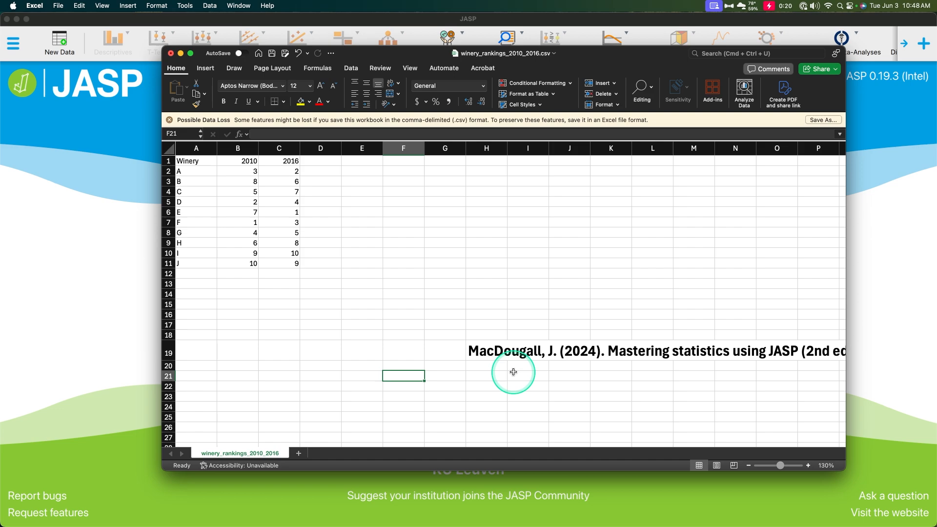
mouse_move(160, 228)
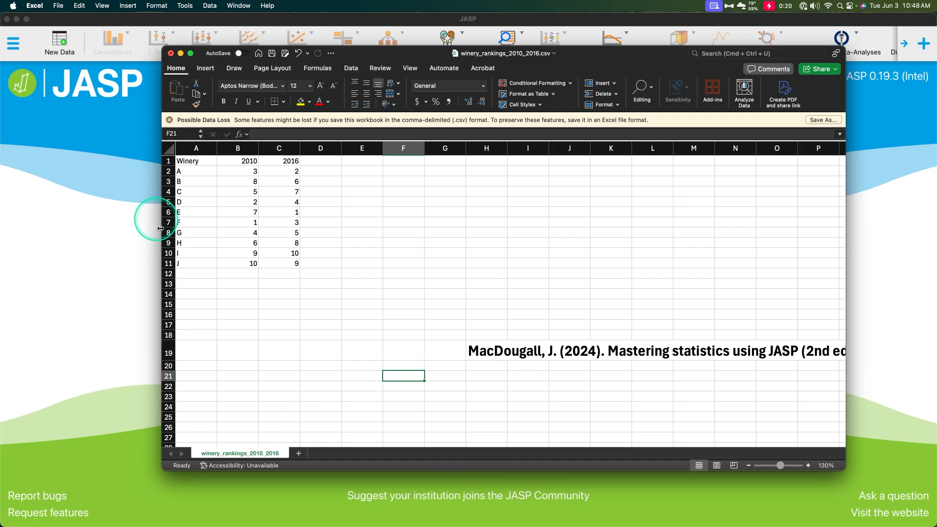
mouse_move(495, 351)
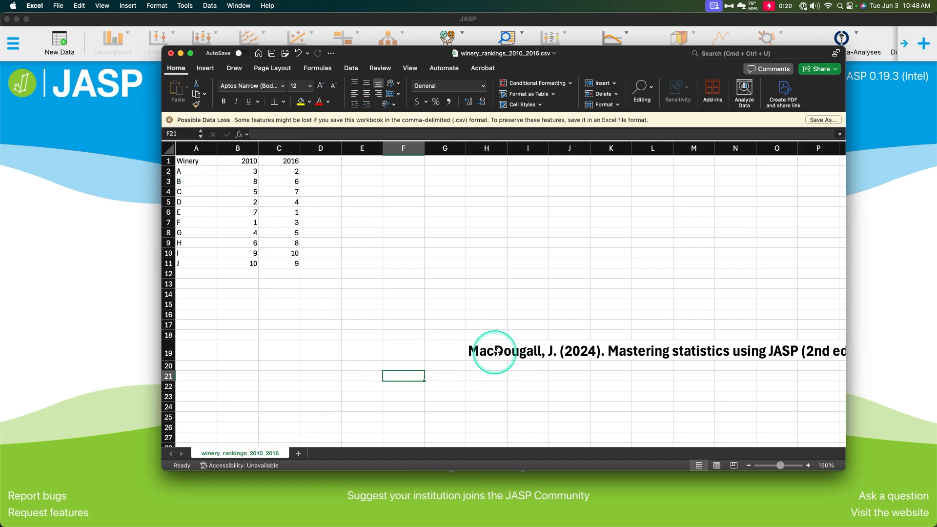
mouse_move(355, 340)
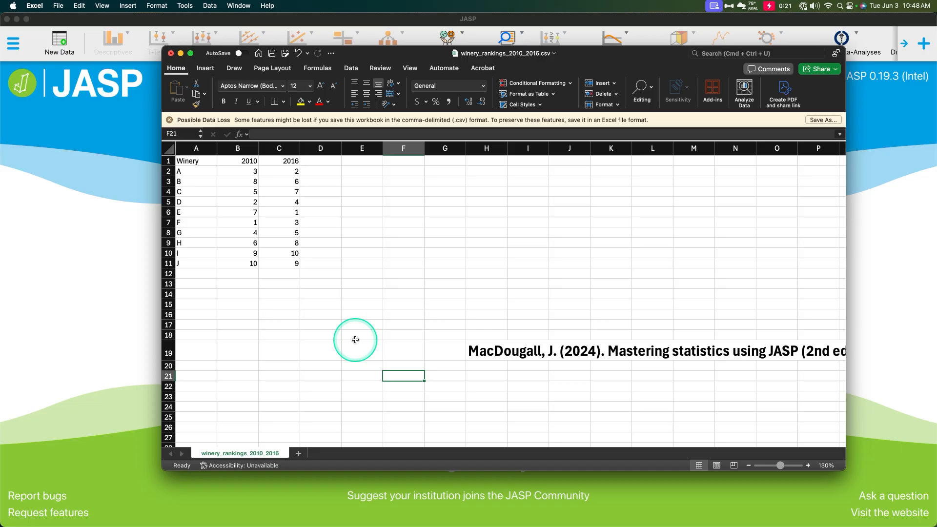
mouse_move(345, 329)
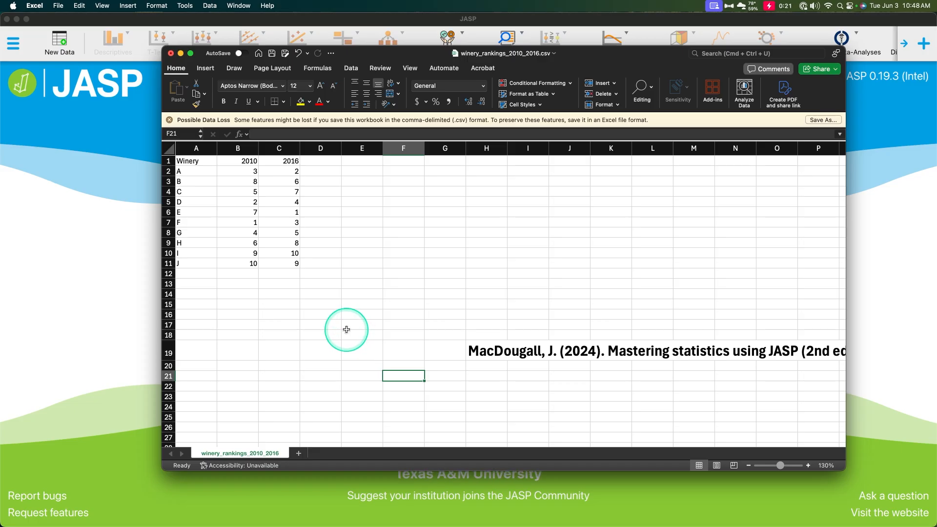
mouse_move(254, 166)
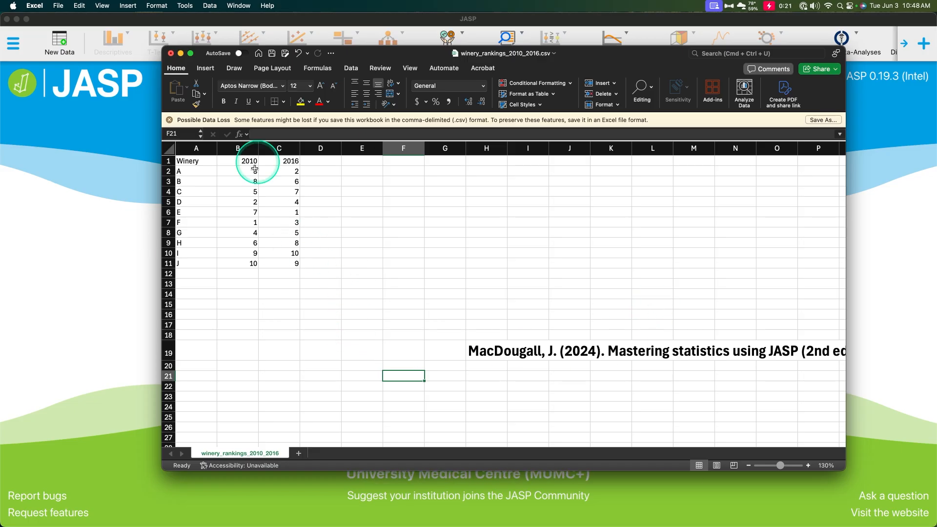
mouse_move(492, 363)
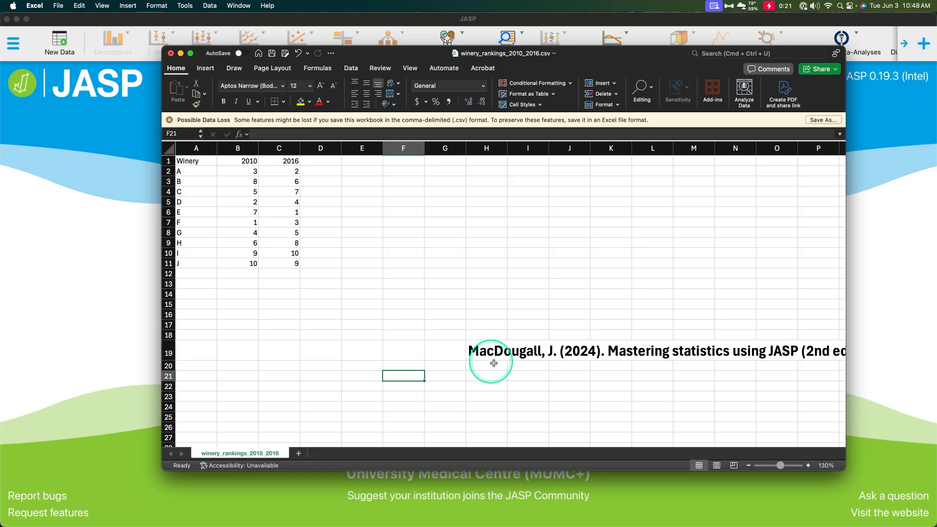
left_click(486, 351)
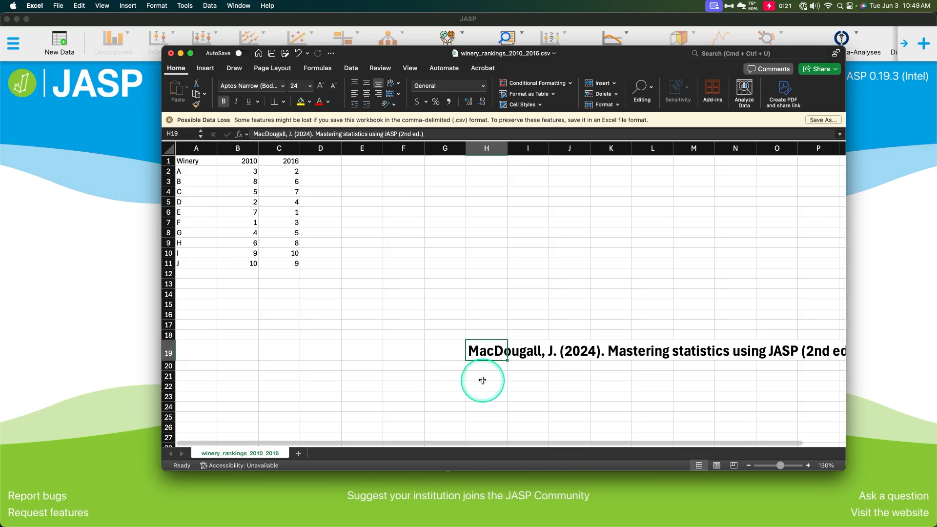
scroll("right", 3)
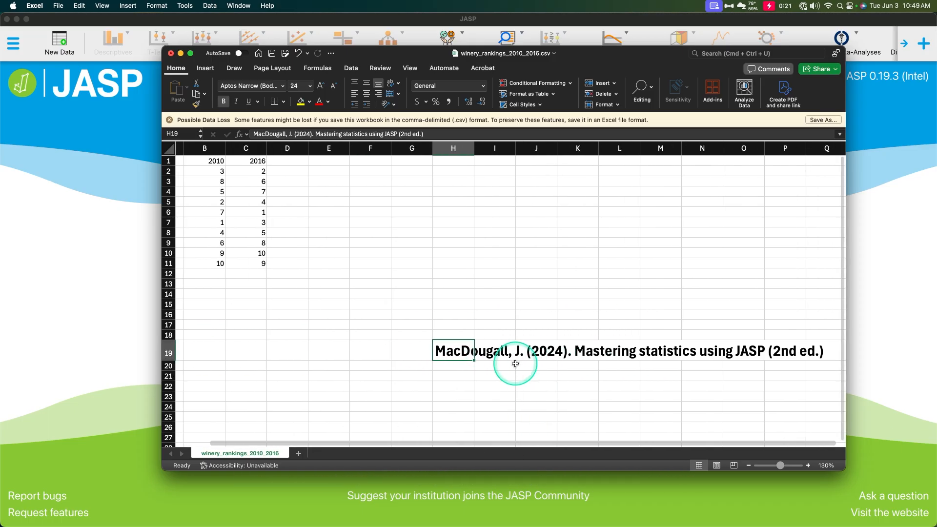
scroll("left", 3)
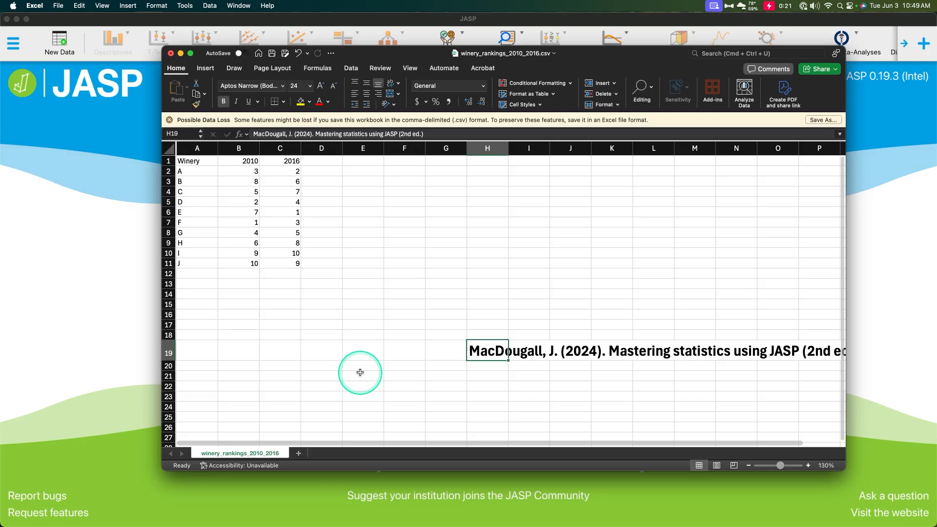
mouse_move(220, 282)
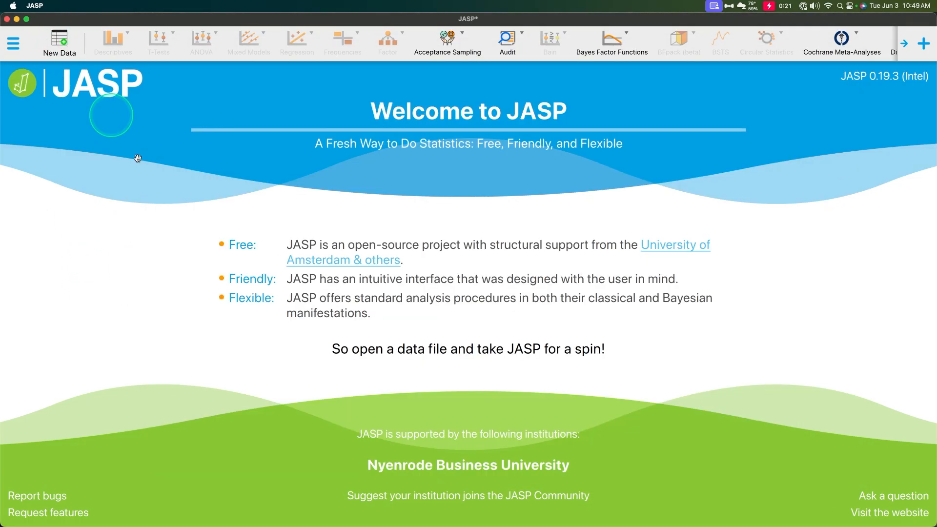
Create a new blank dataset with Column 1 renamed Winery and set to Nominal
left_click(58, 43)
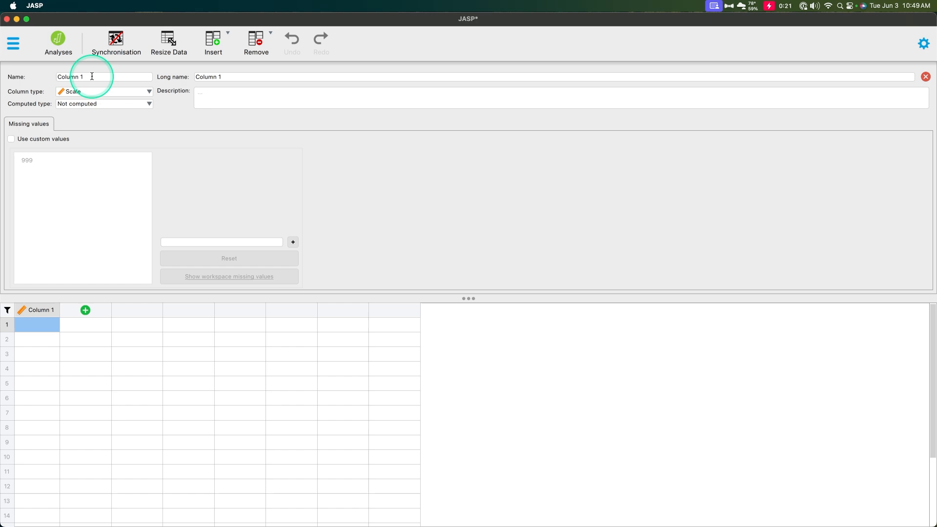
type("Winery")
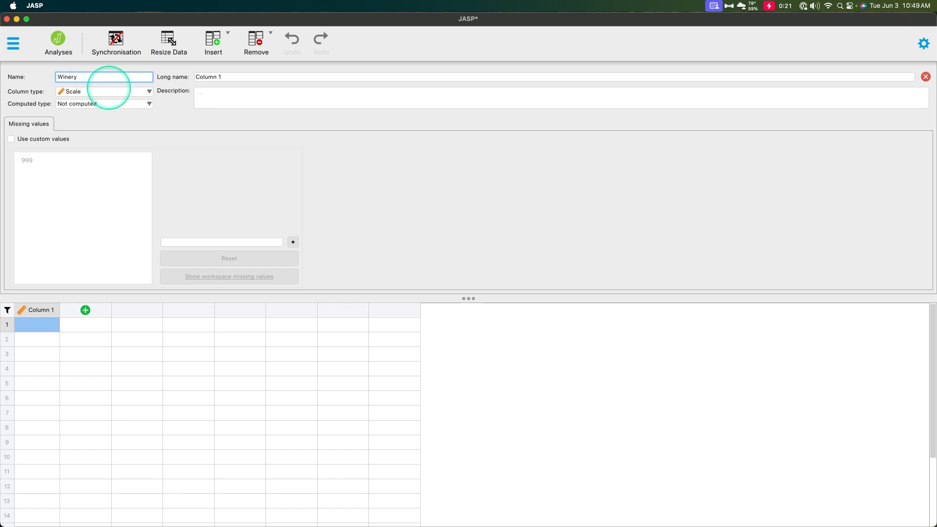
left_click(103, 92)
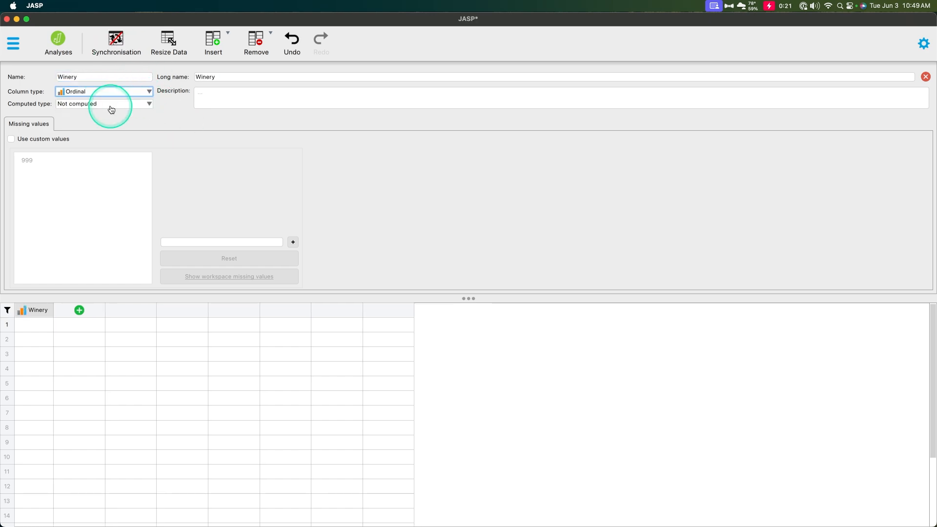
mouse_move(269, 140)
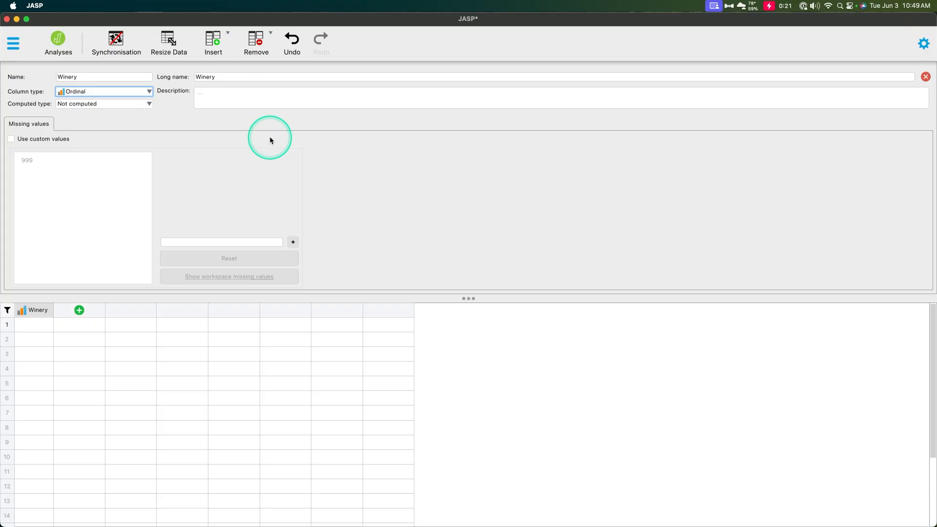
mouse_move(226, 111)
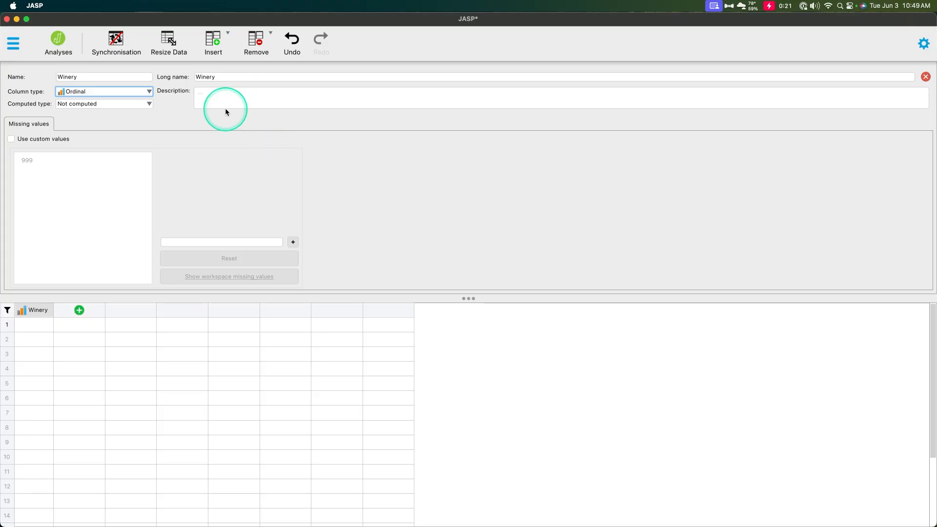
left_click(103, 91)
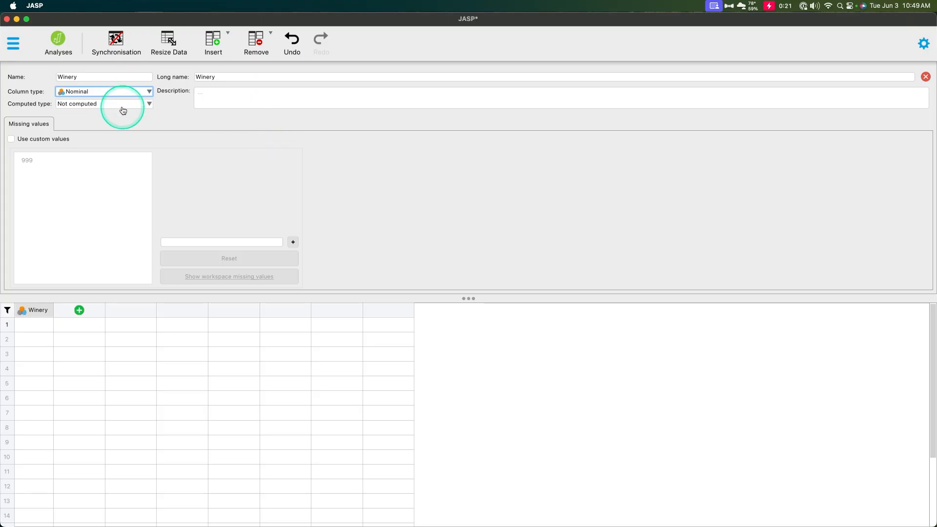
mouse_move(80, 311)
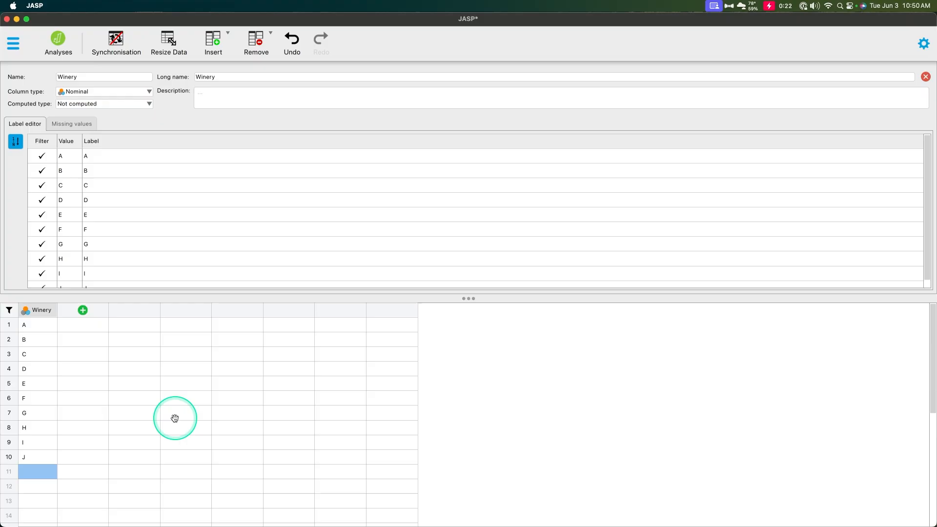
mouse_move(82, 310)
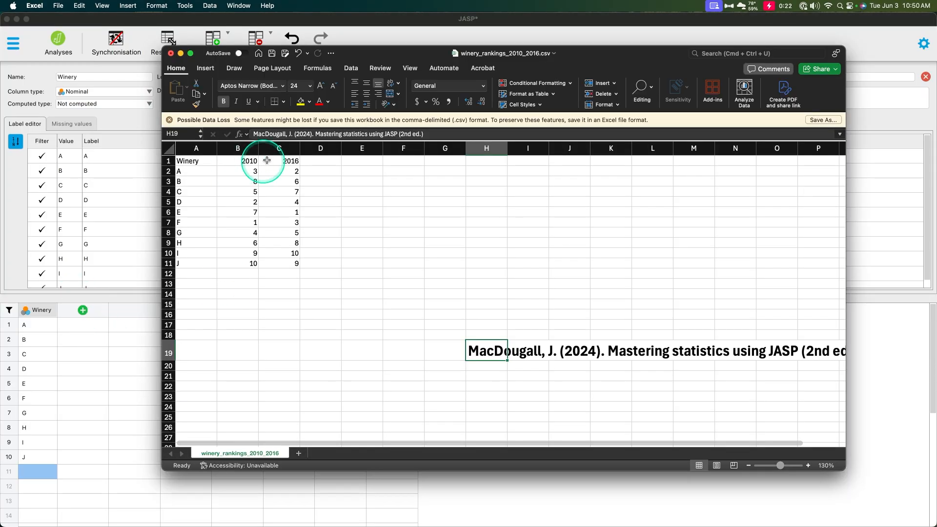
mouse_move(270, 313)
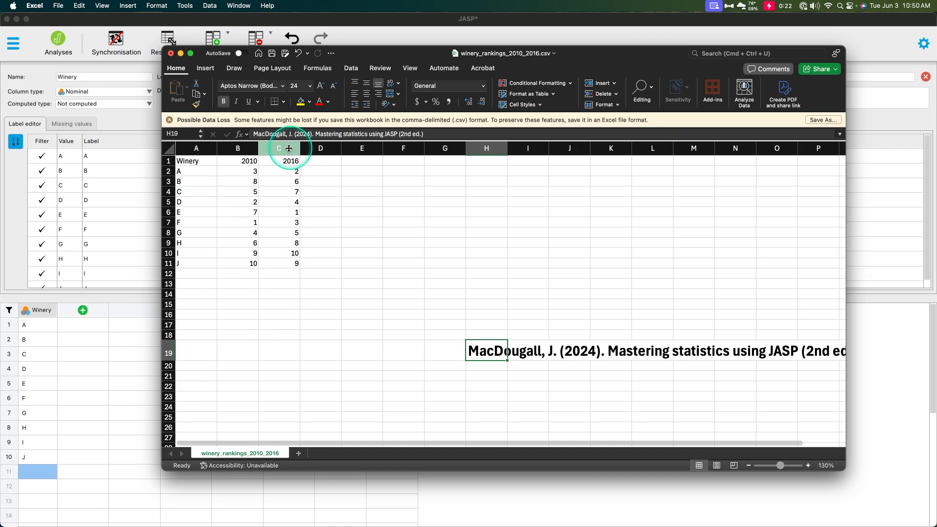
mouse_move(368, 327)
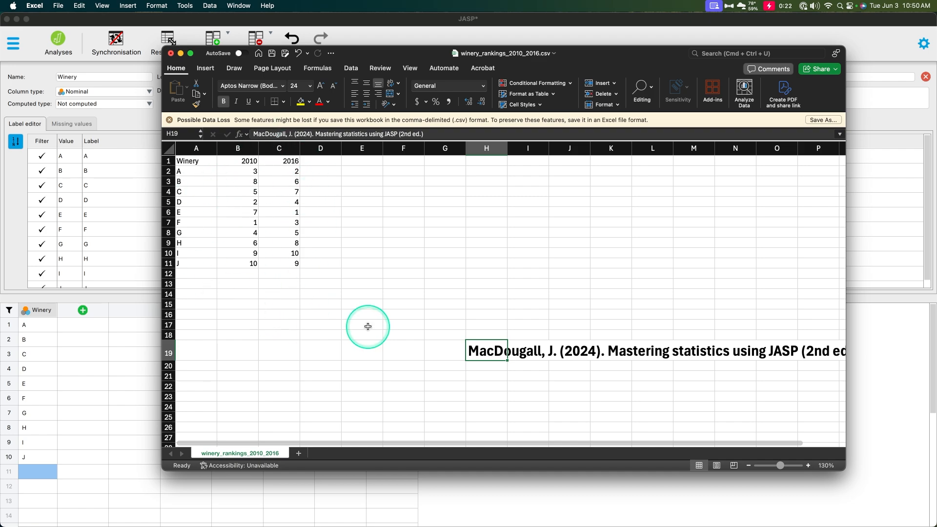
mouse_move(366, 323)
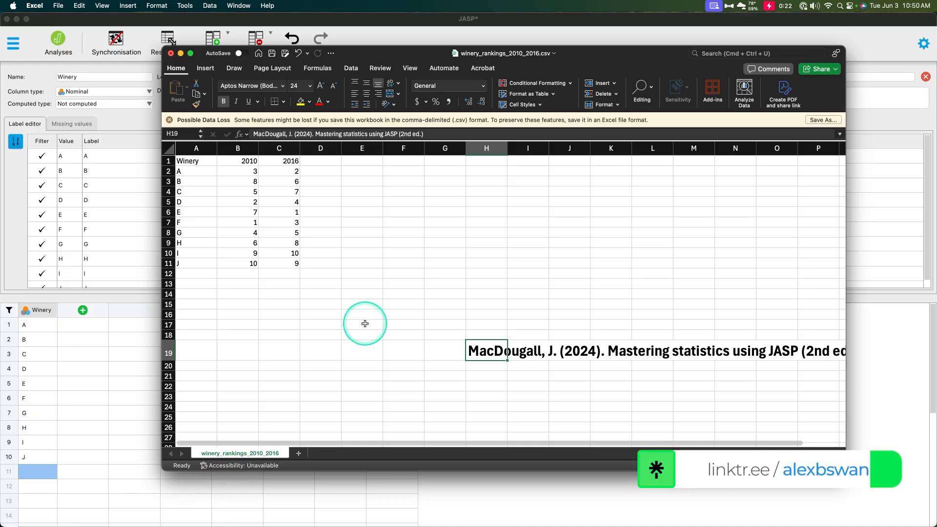
mouse_move(314, 164)
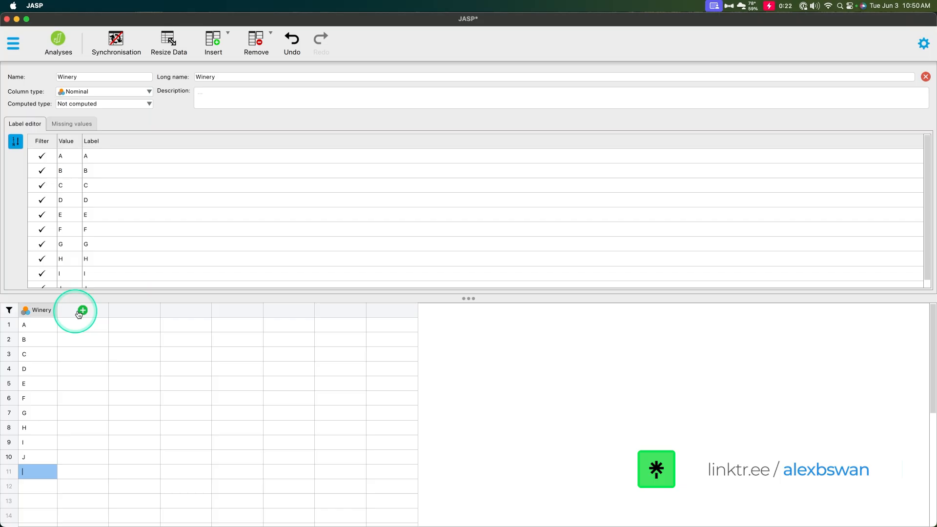
Add a second column named 2010 and set its measurement type to Ordinal
left_click(82, 311)
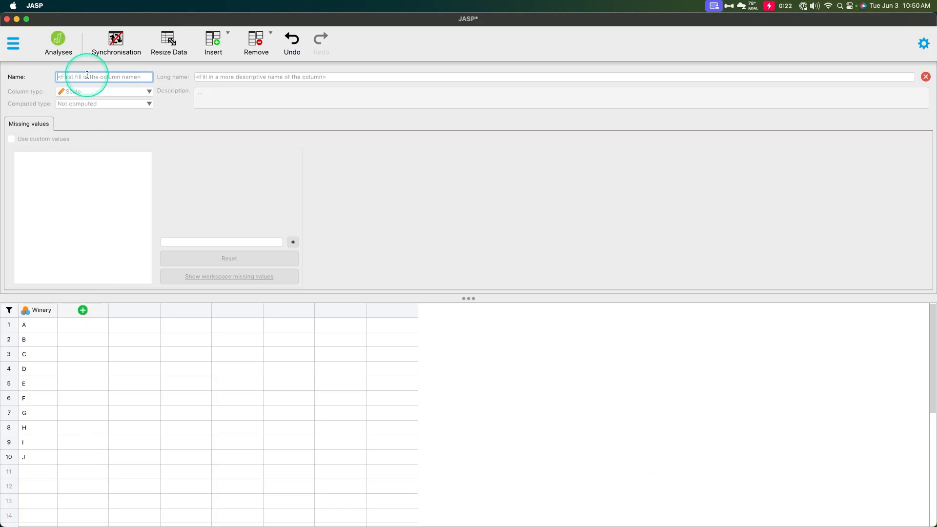
type("2010")
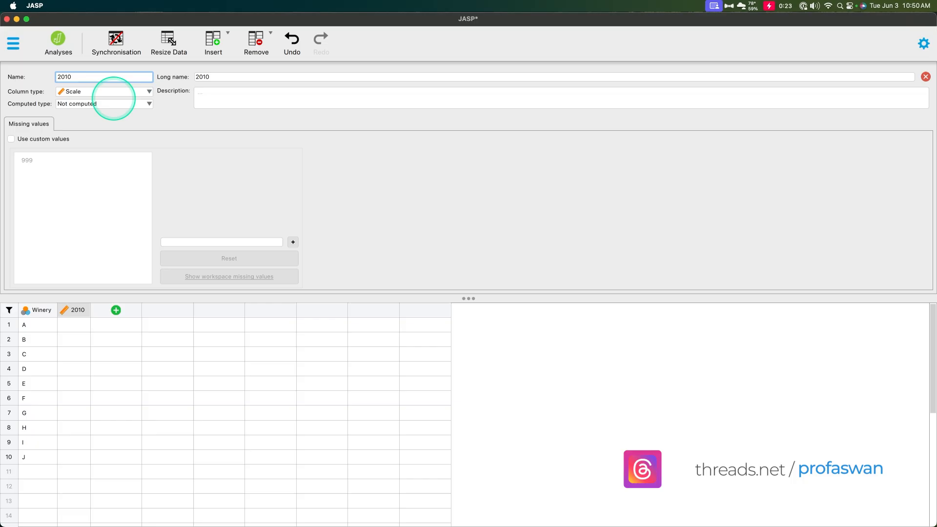
left_click(104, 92)
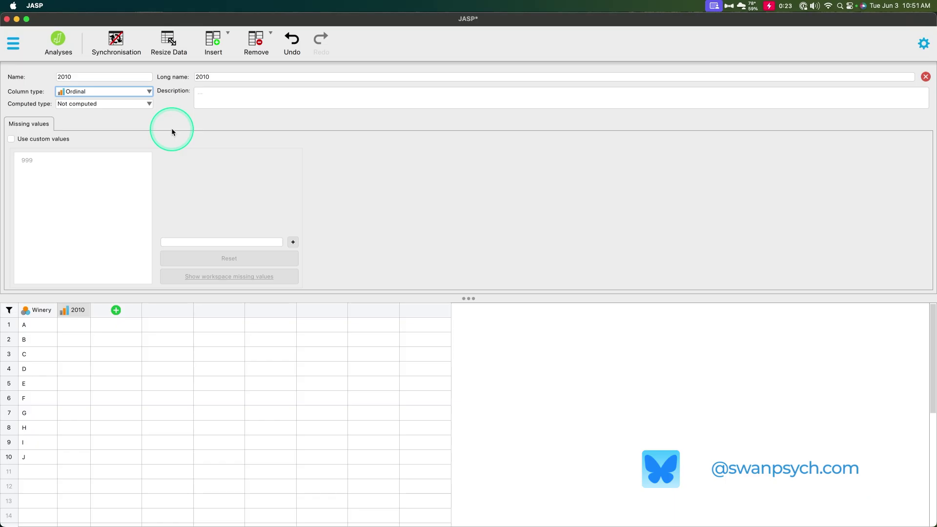
mouse_move(301, 240)
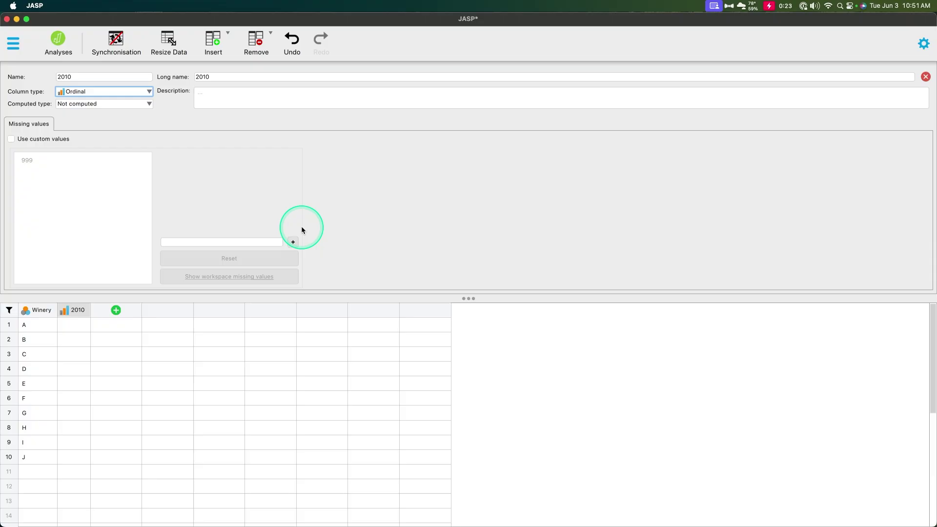
mouse_move(284, 228)
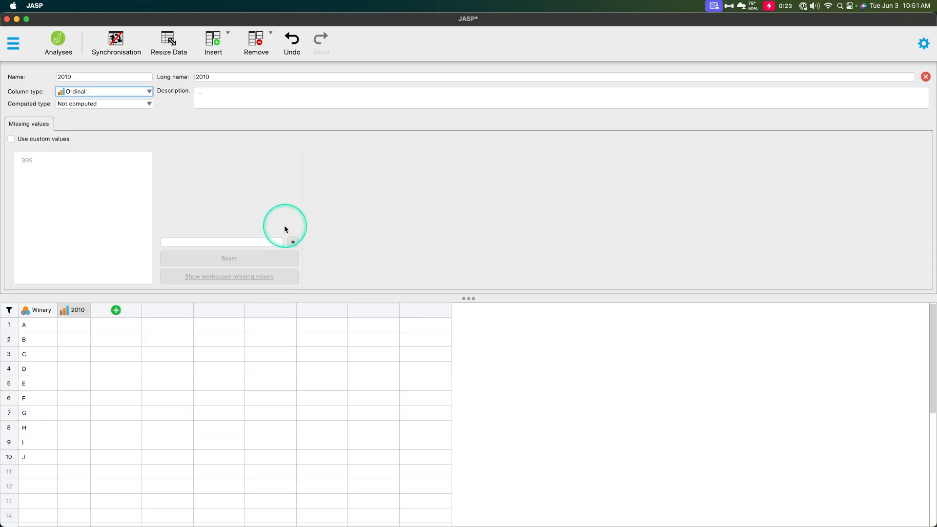
mouse_move(271, 231)
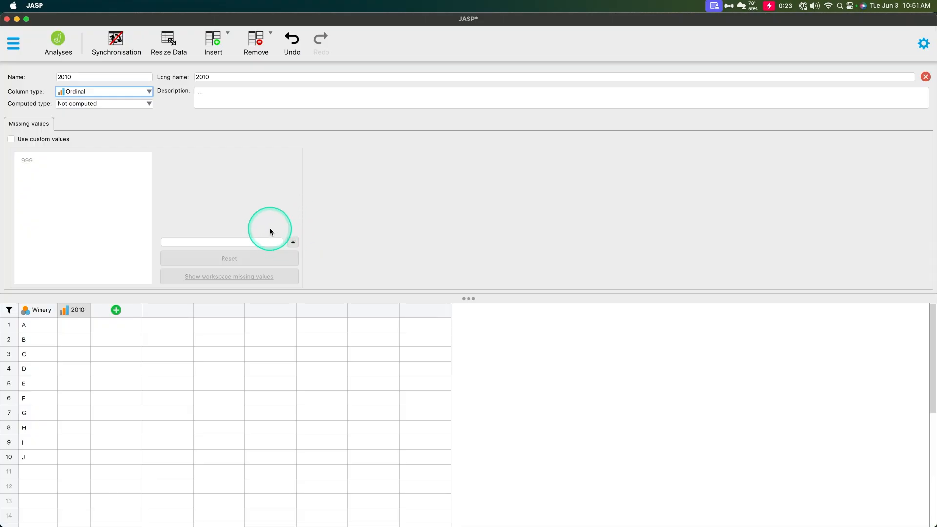
mouse_move(321, 197)
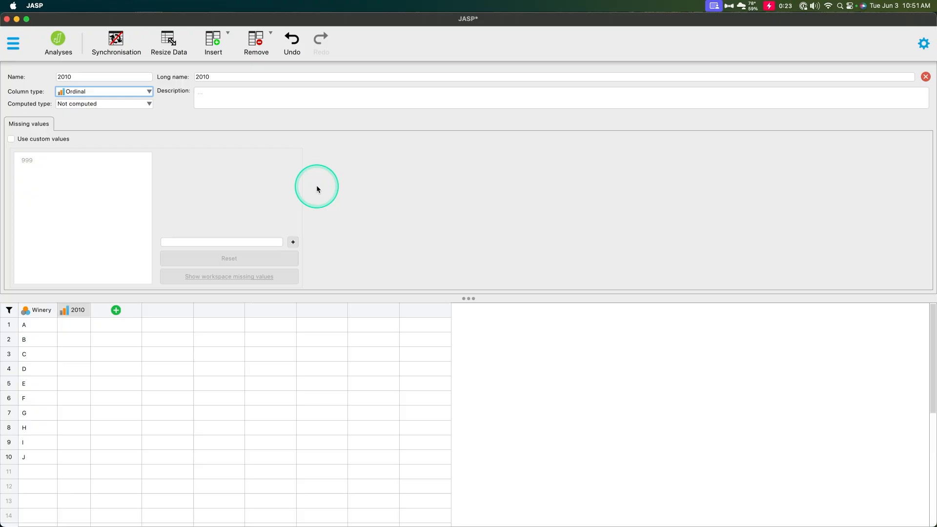
mouse_move(357, 291)
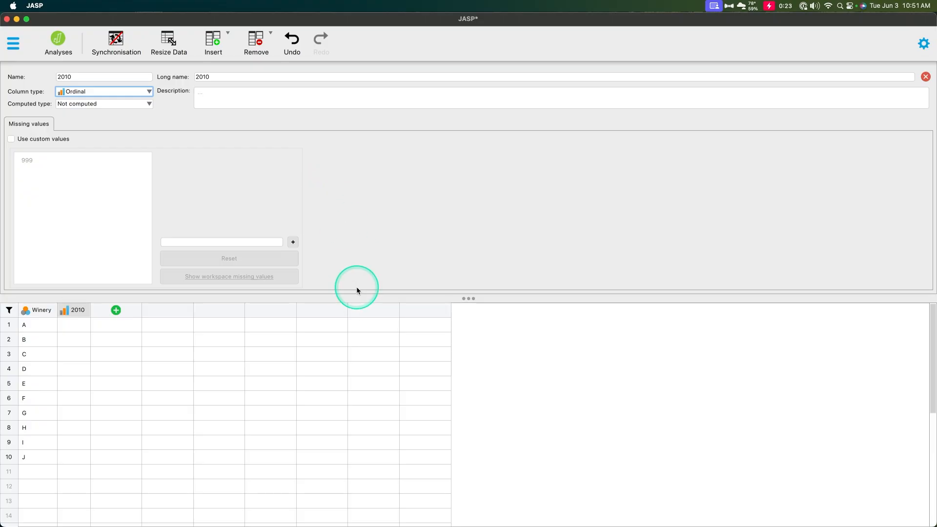
mouse_move(353, 286)
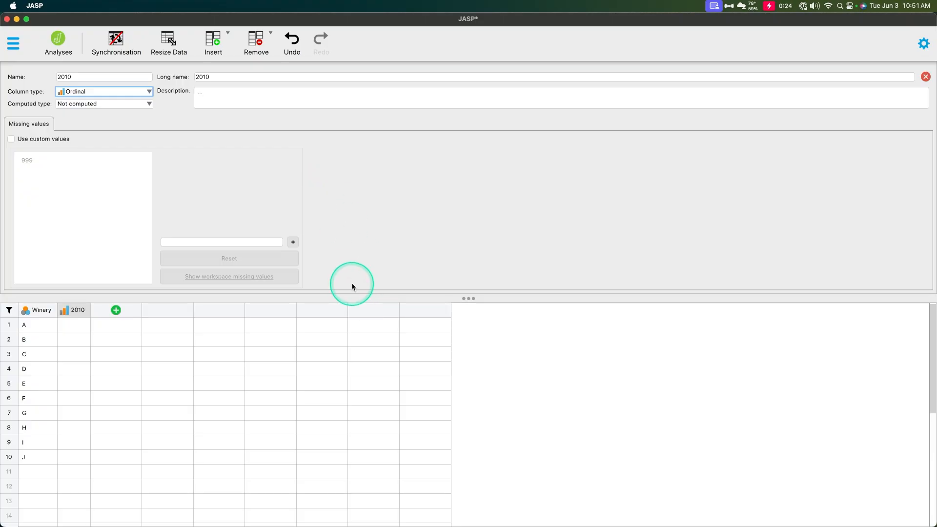
mouse_move(344, 268)
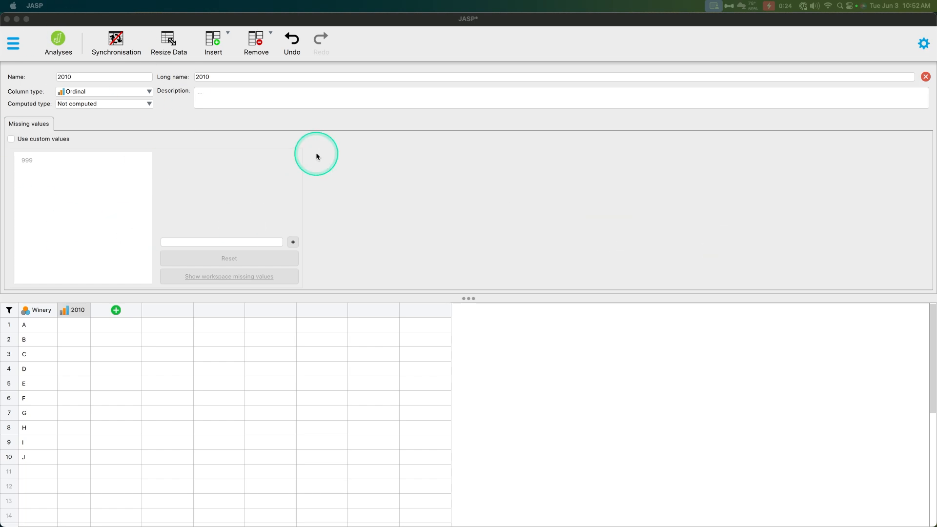
mouse_move(412, 195)
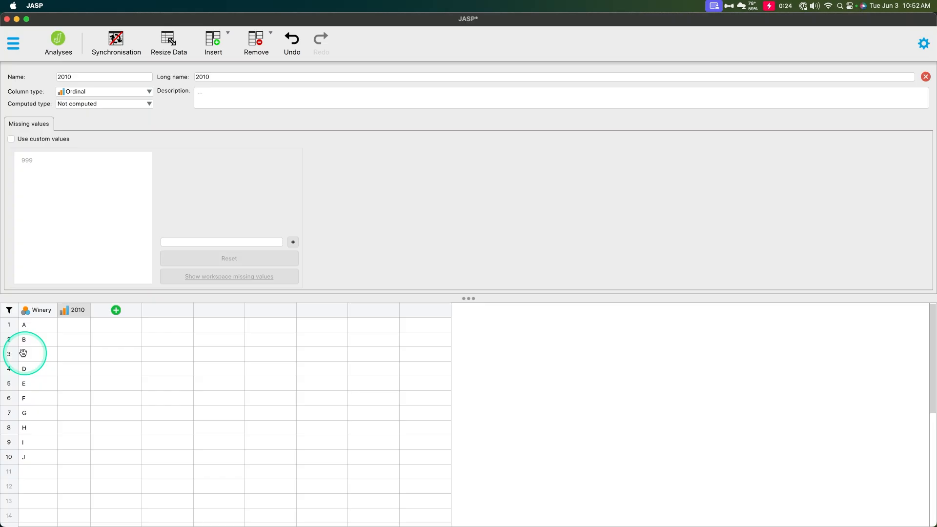
Paste the 2010 rankings, add a 2016 Scale column with its rankings, and close column settings
left_click(74, 324)
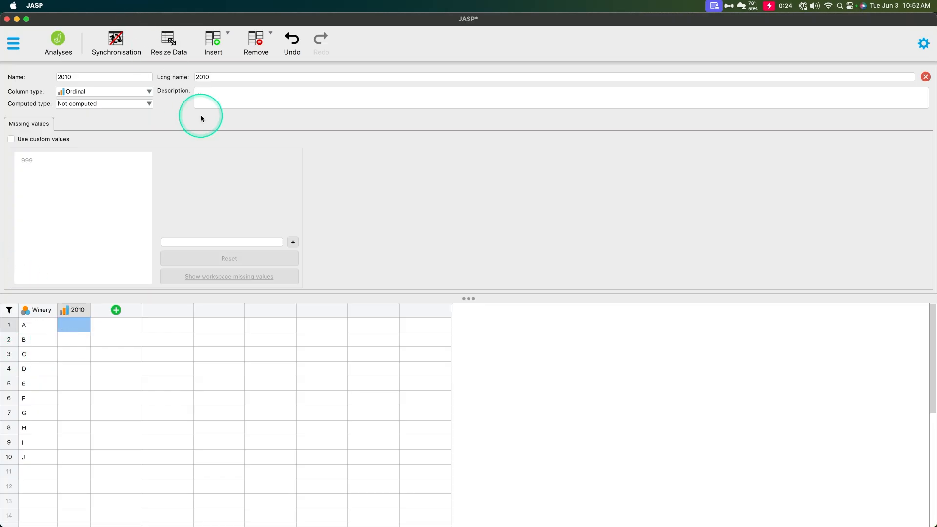
mouse_move(270, 174)
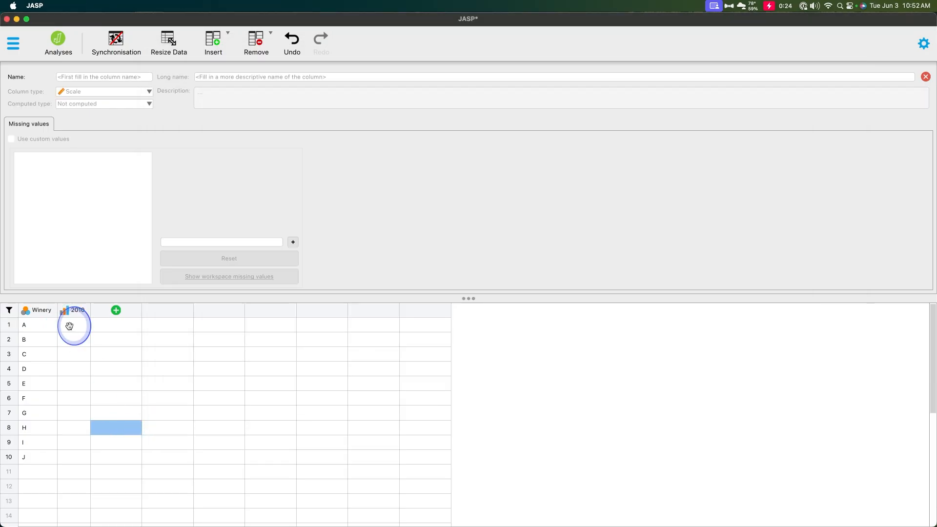
left_click(76, 310)
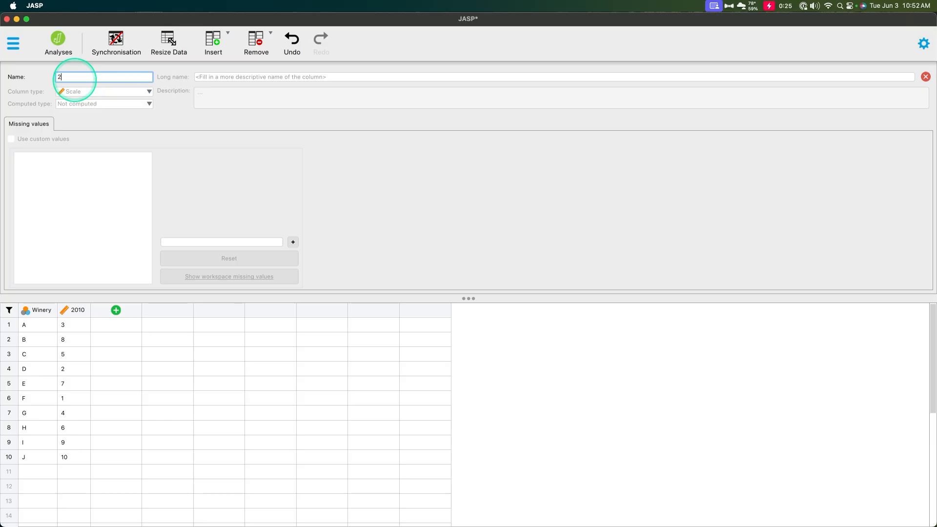
left_click(101, 91)
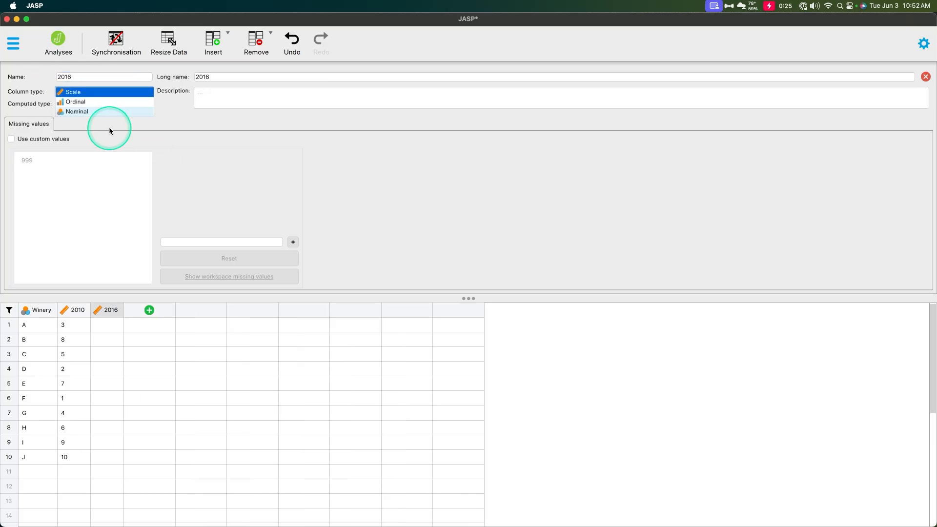
left_click(77, 101)
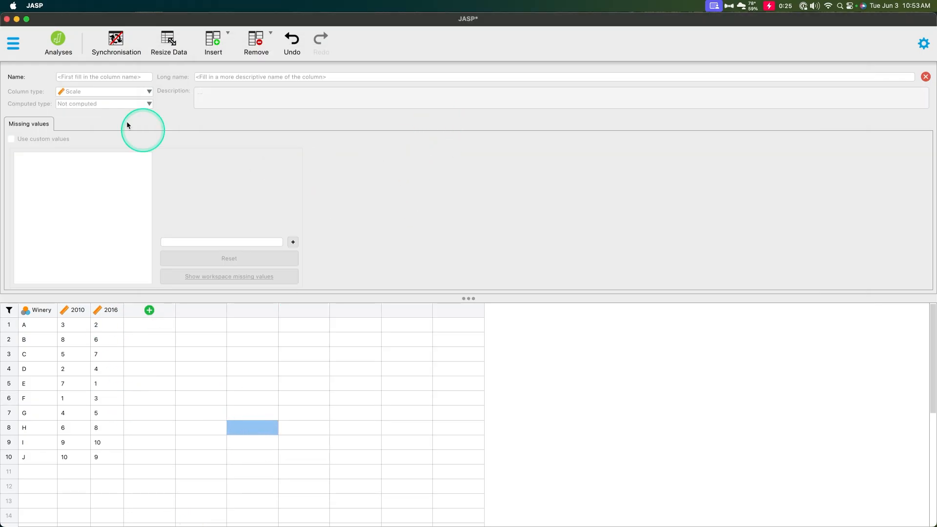
left_click(925, 76)
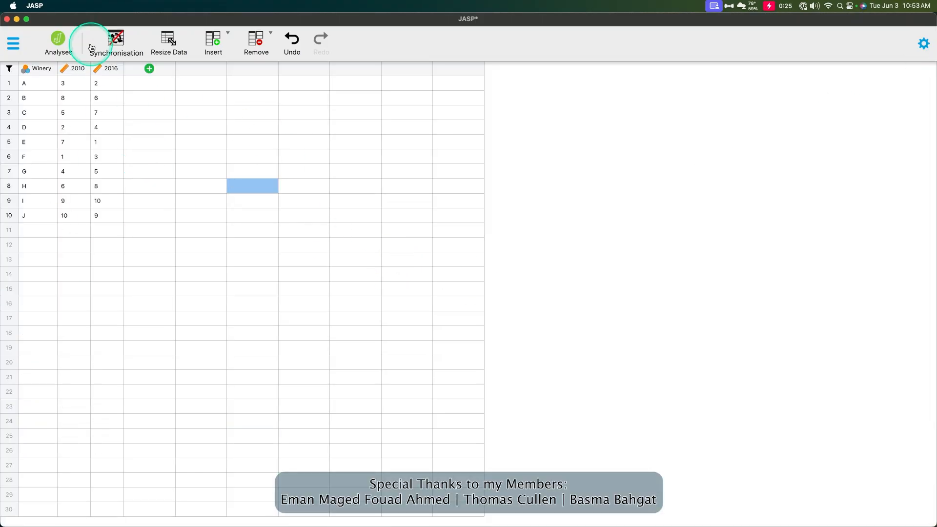
Start a Classical Correlation analysis from the Regression analyses menu
left_click(58, 42)
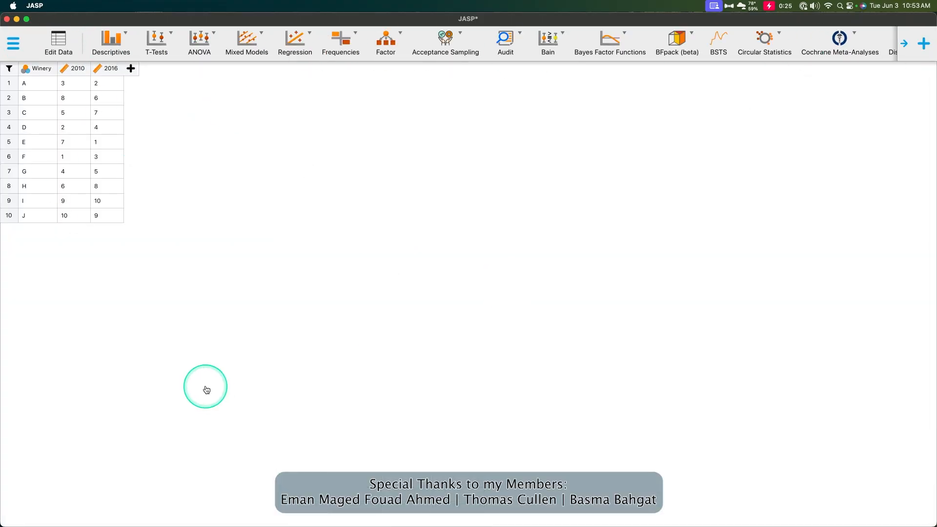
mouse_move(205, 233)
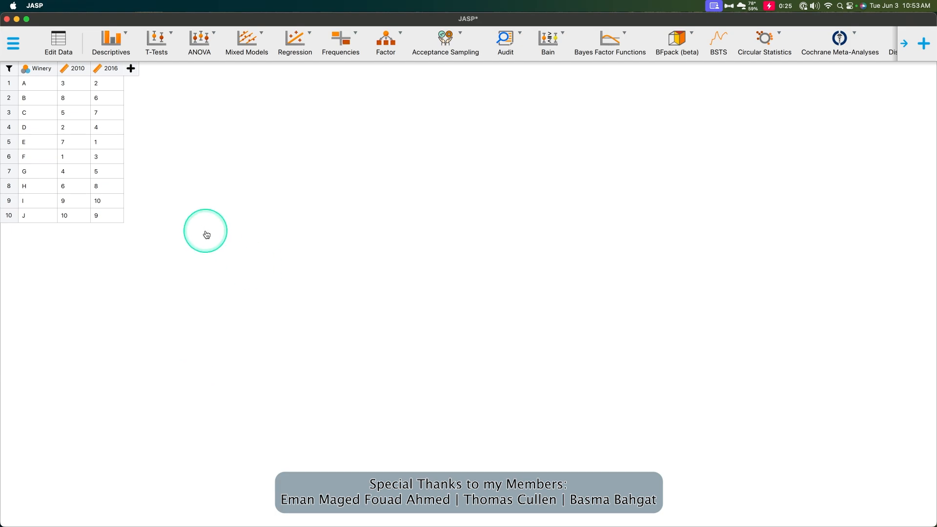
left_click(294, 42)
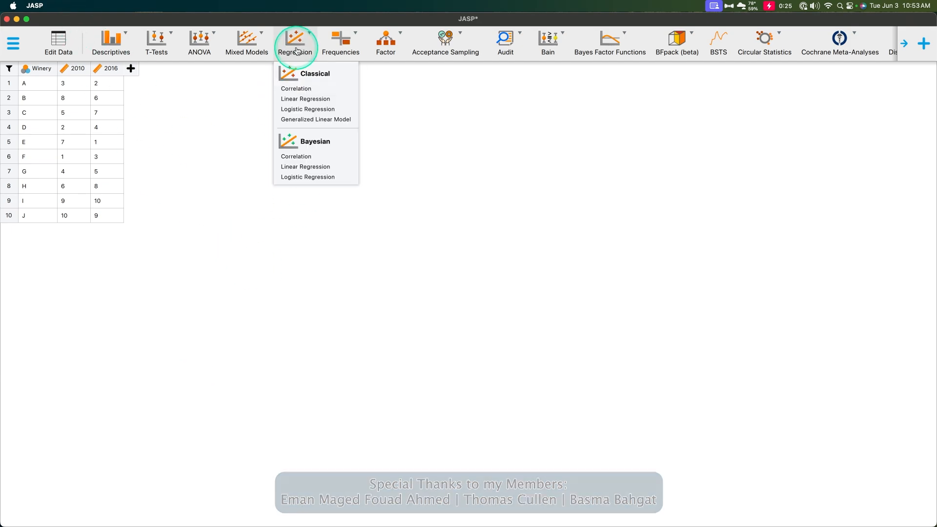
mouse_move(318, 74)
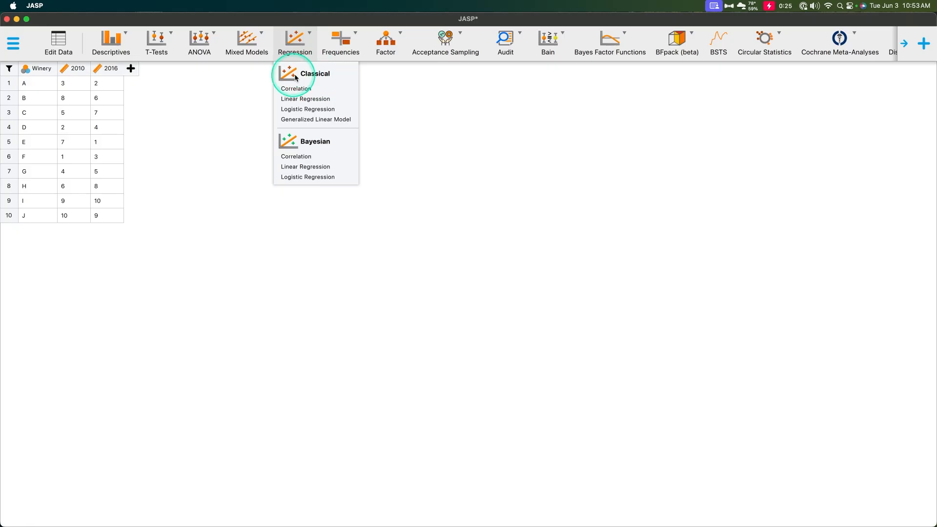
mouse_move(326, 78)
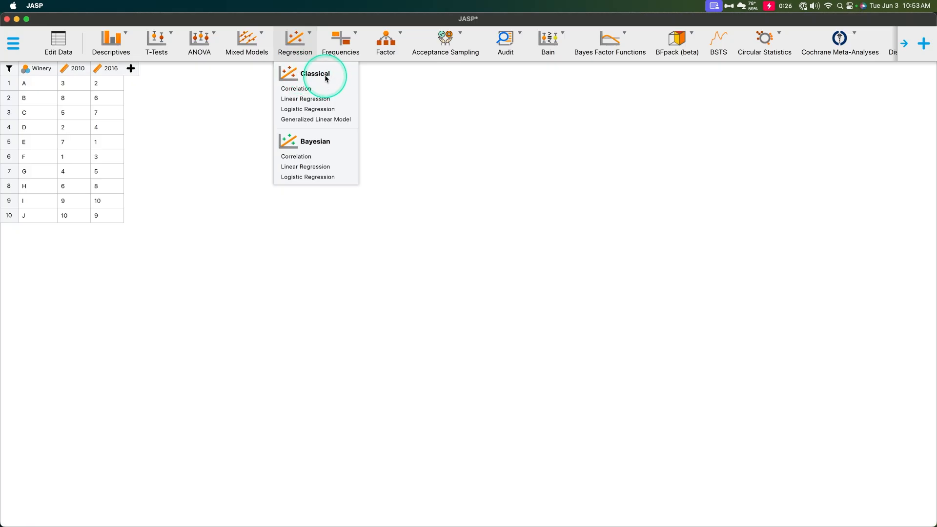
mouse_move(297, 89)
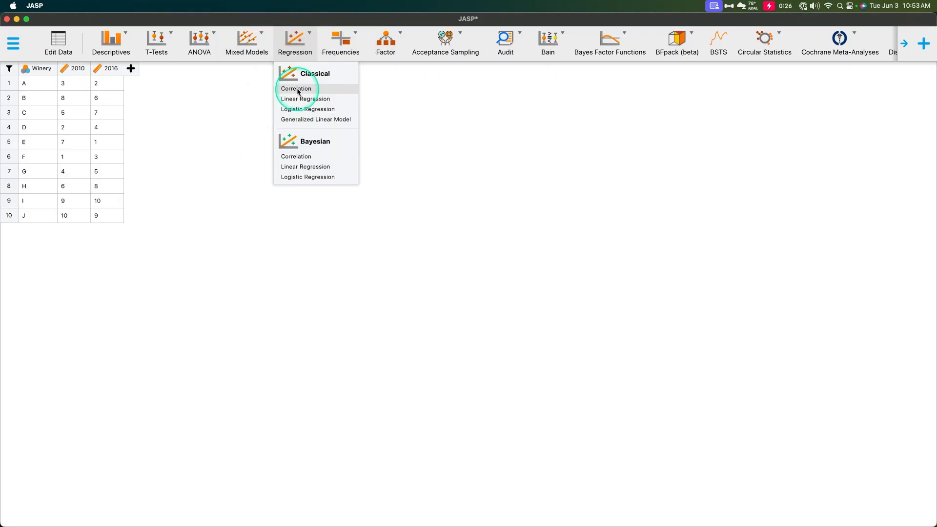
left_click(297, 89)
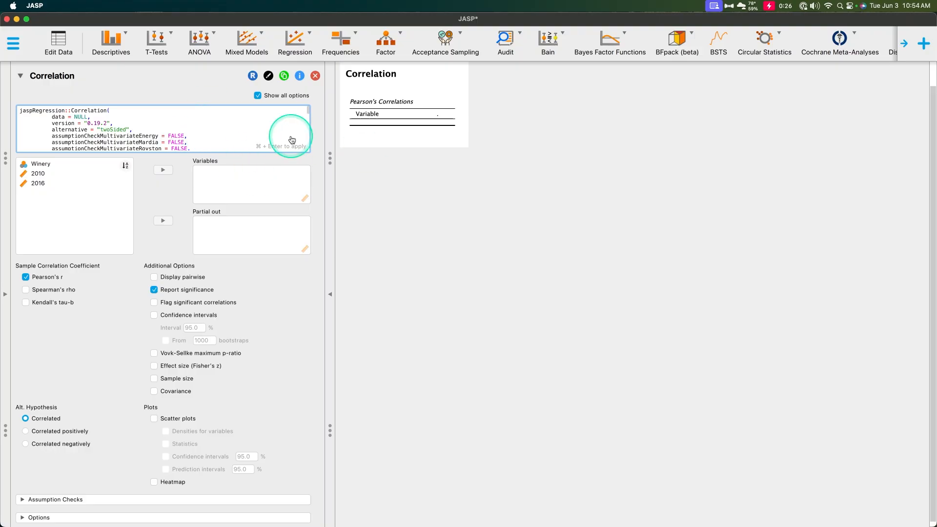
Switch the sample coefficient from Pearson's r to Spearman's rho and pick the 2010 column
scroll("down", 3)
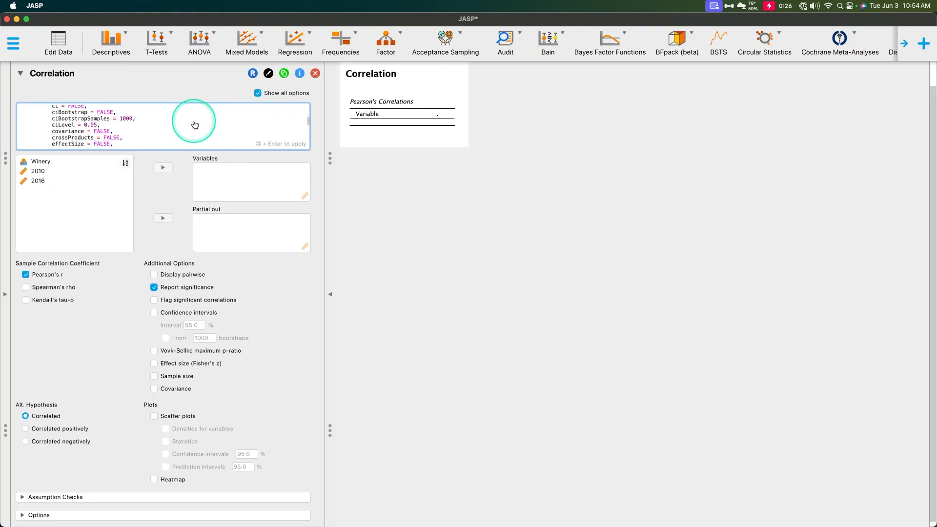
scroll("down", 3)
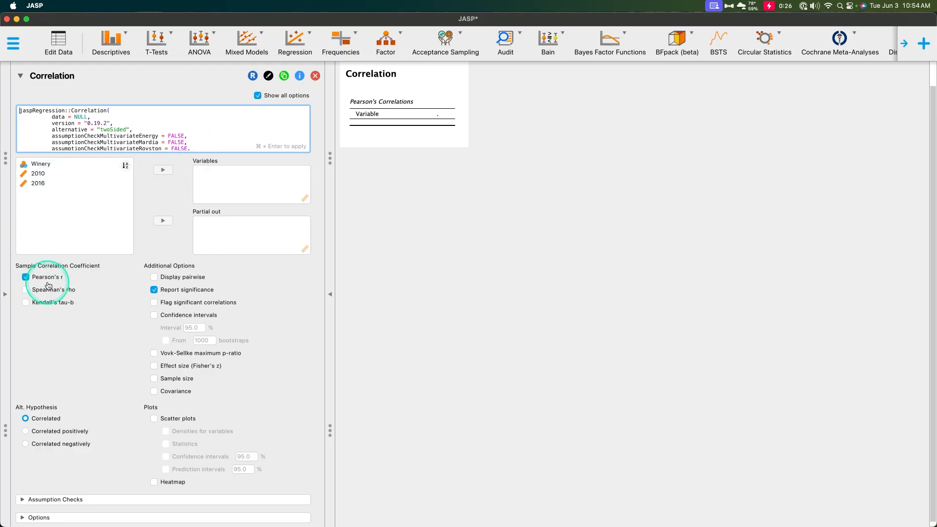
left_click(25, 276)
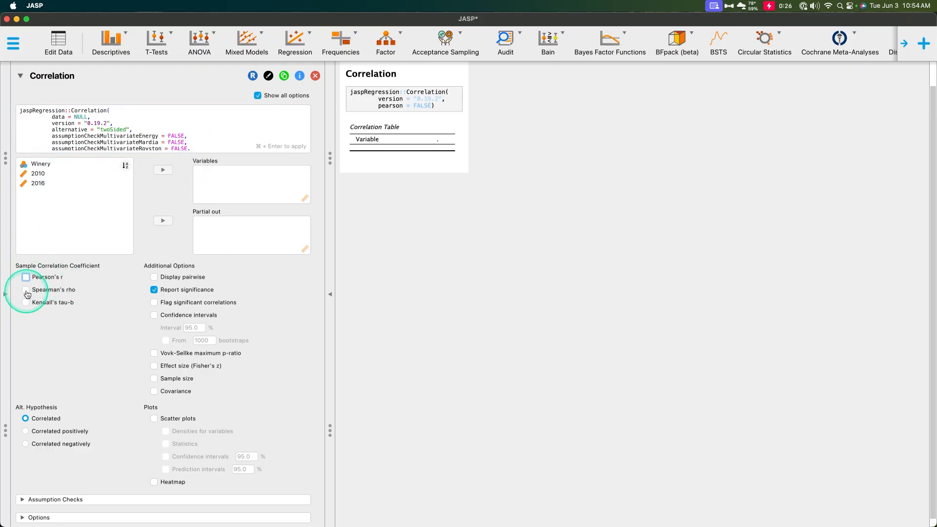
left_click(25, 288)
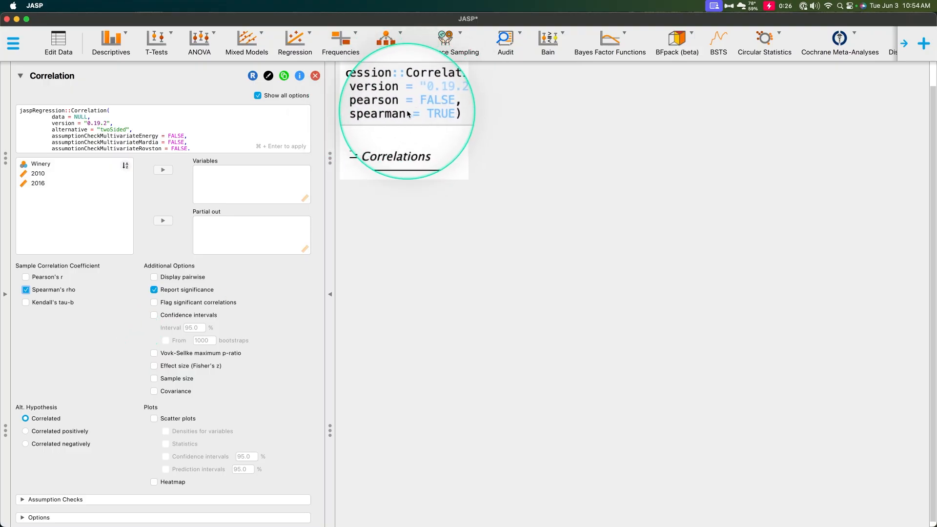
left_click(38, 182)
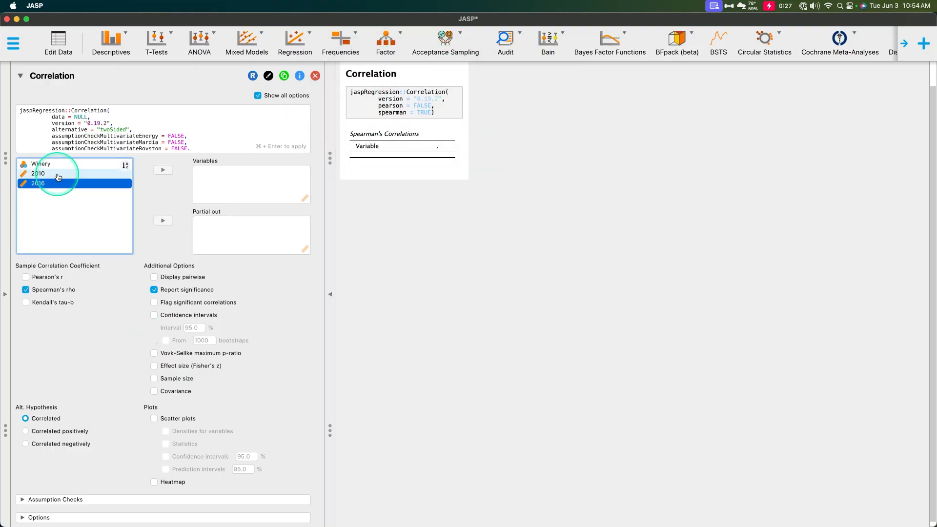
Move 2010 and 2016 into the Variables box, giving Spearman's rho 0.818 with p = 0.007
left_click(163, 170)
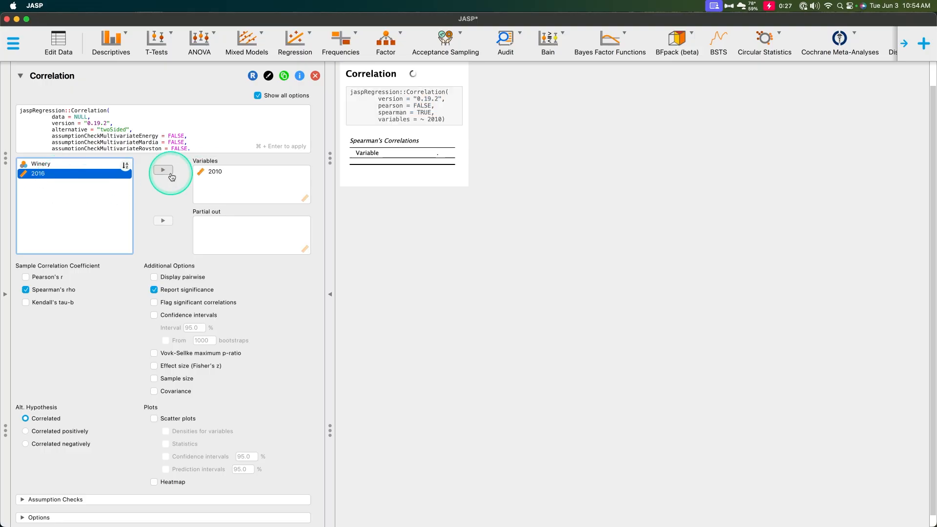
left_click(163, 170)
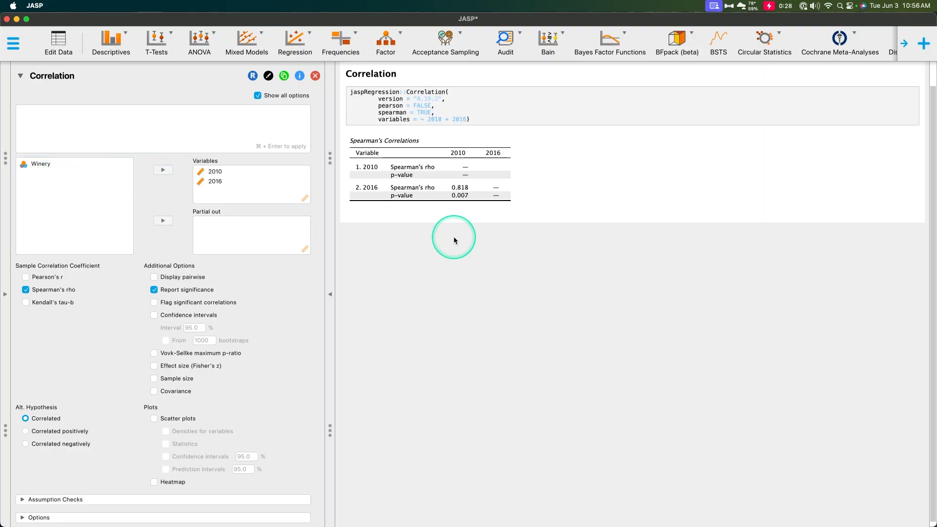
mouse_move(563, 153)
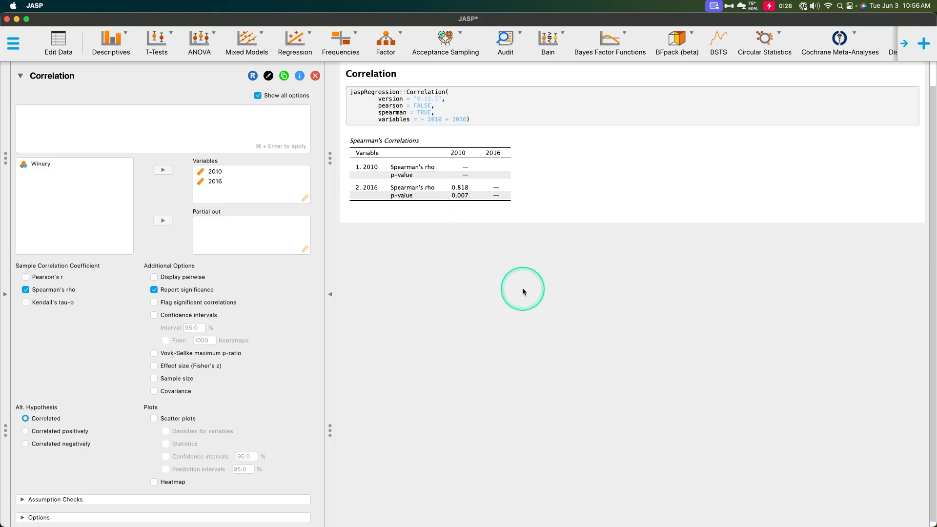
mouse_move(477, 211)
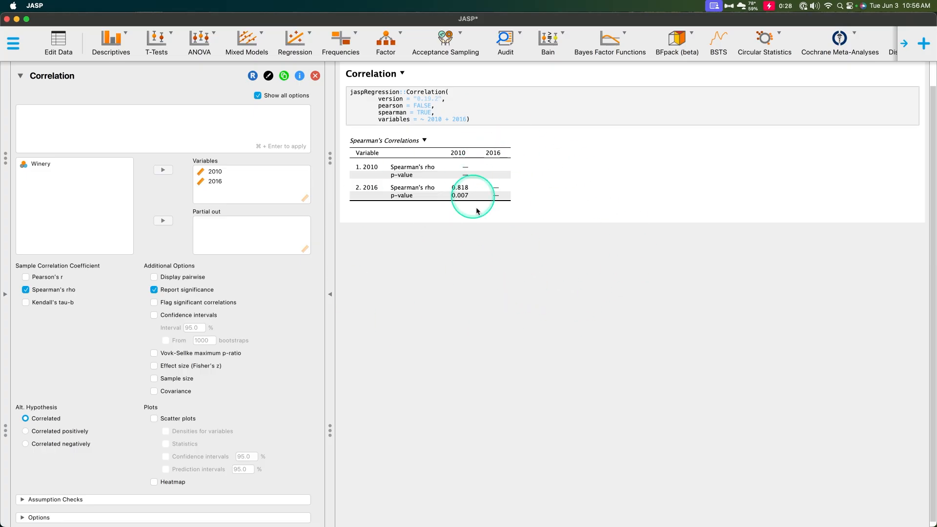
left_click(154, 302)
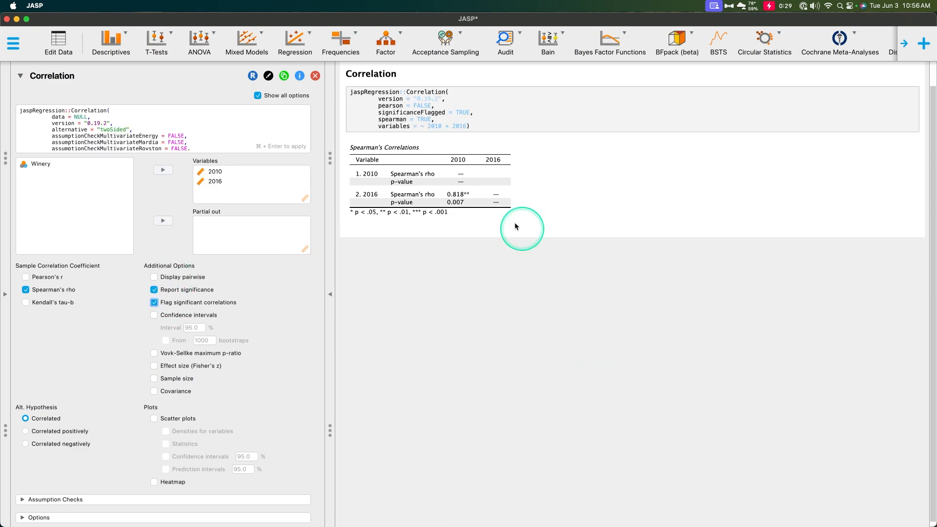
mouse_move(445, 208)
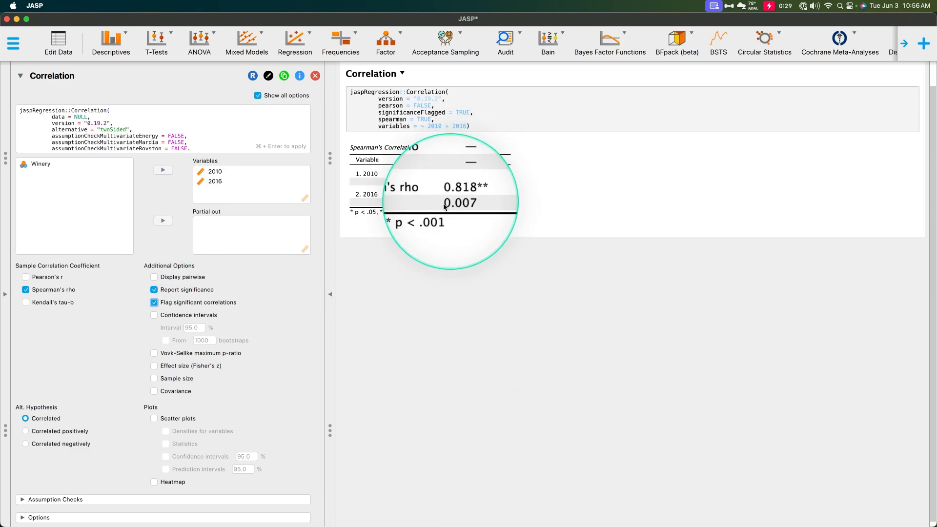
mouse_move(401, 251)
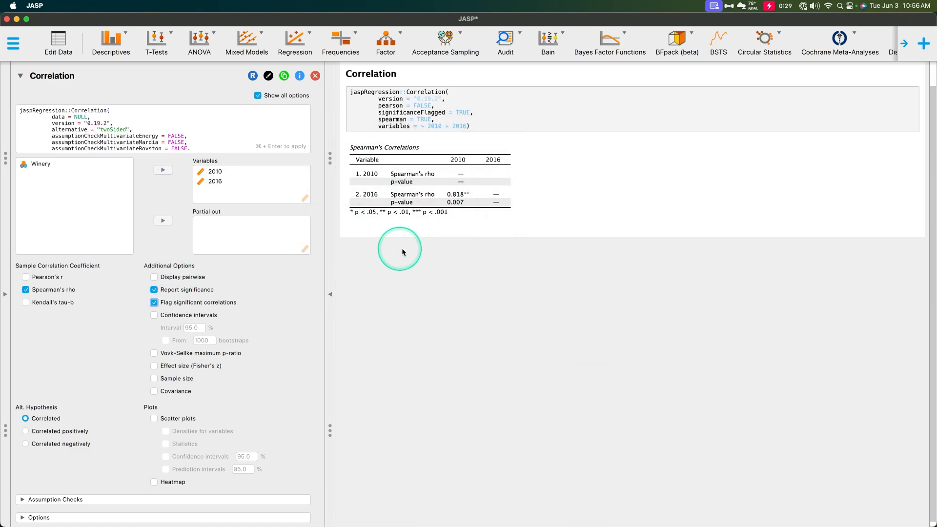
mouse_move(267, 288)
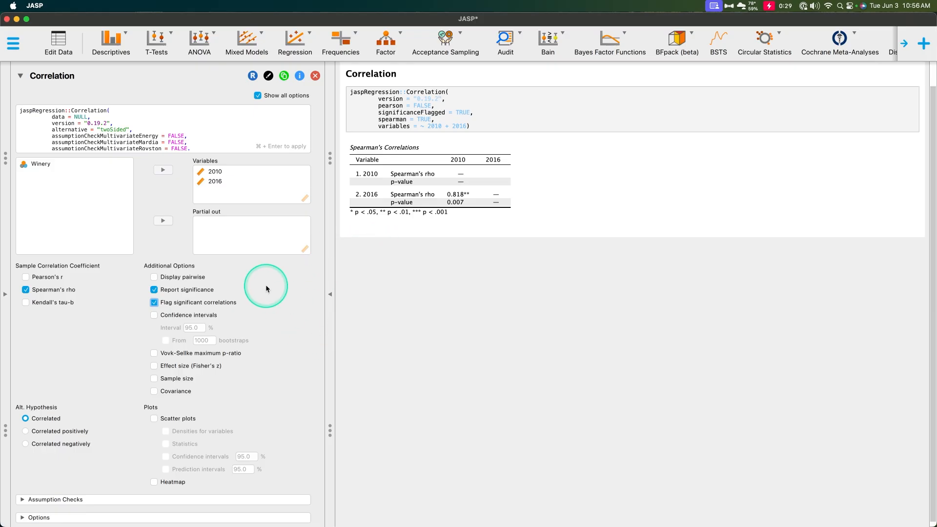
mouse_move(136, 382)
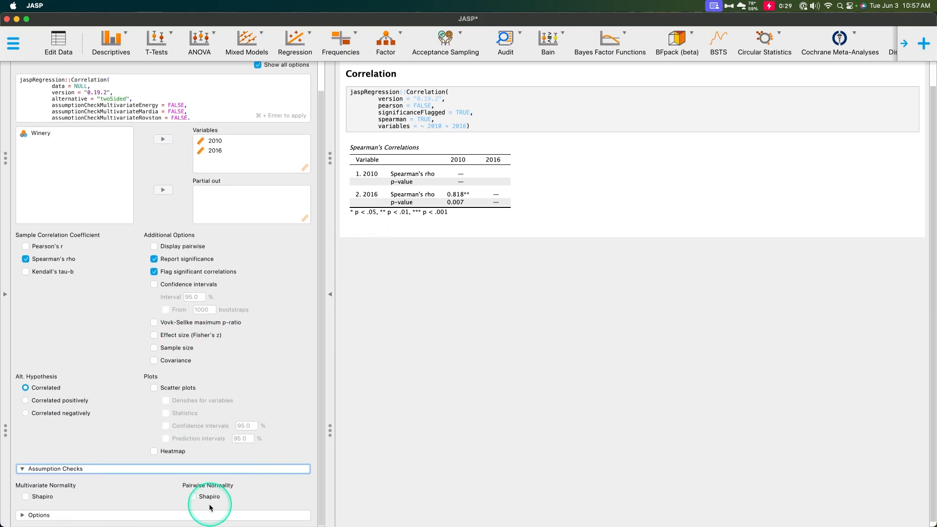
left_click(192, 497)
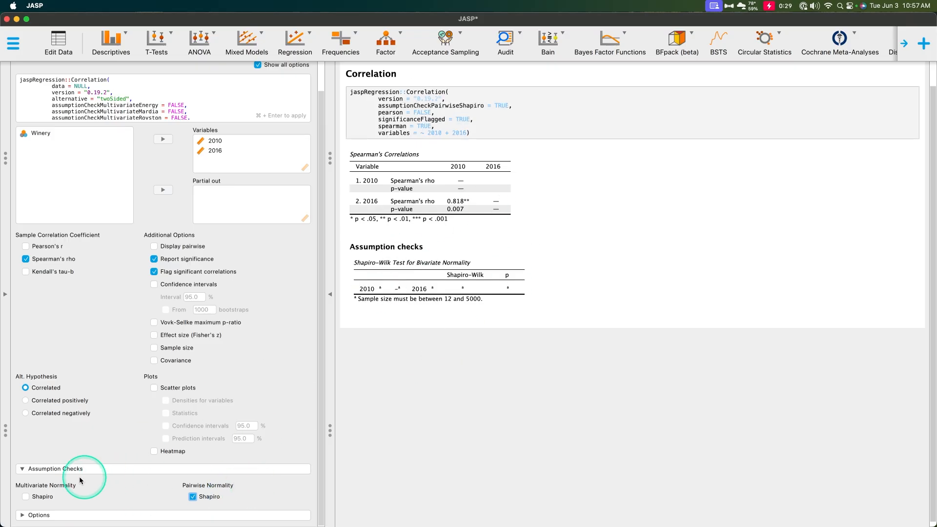
left_click(26, 497)
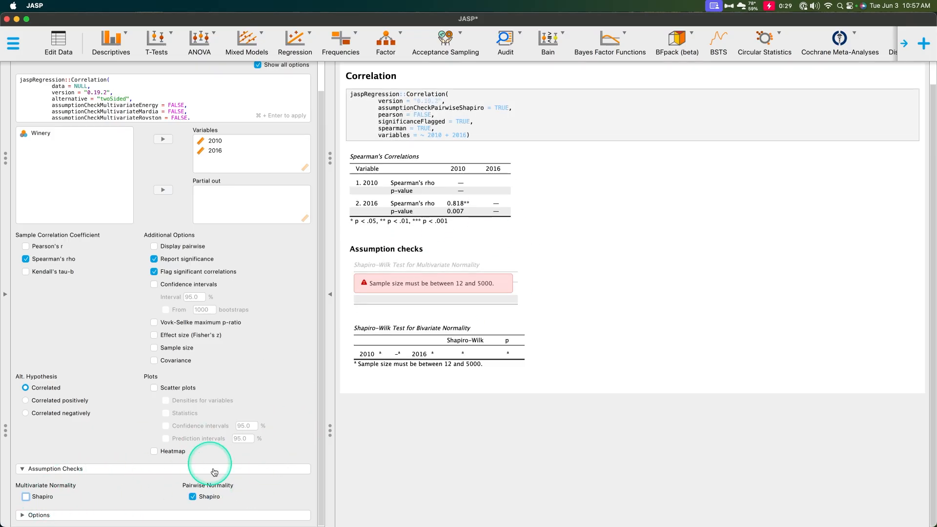
left_click(192, 497)
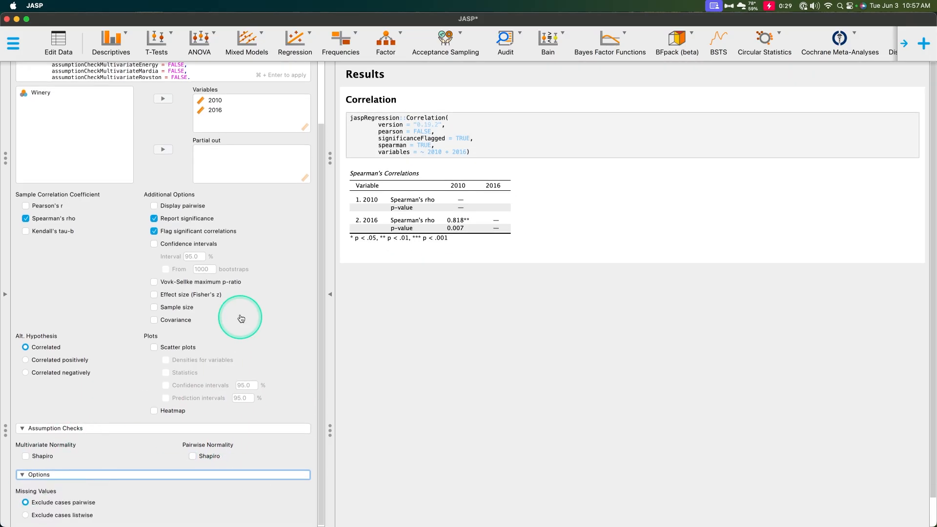
scroll("up", 3)
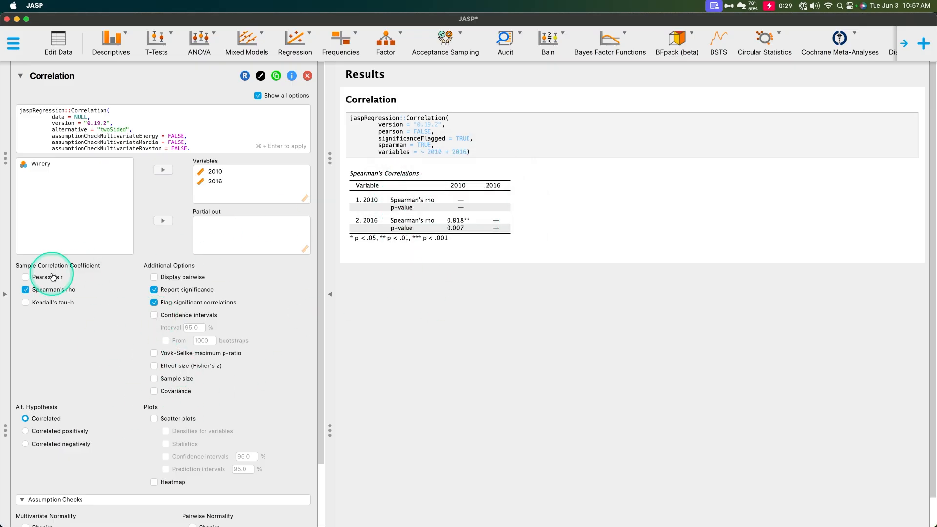
Add Pearson's r (0.818, p = 0.004) beside Spearman's rho and a 2010 vs 2016 scatter plot
left_click(25, 276)
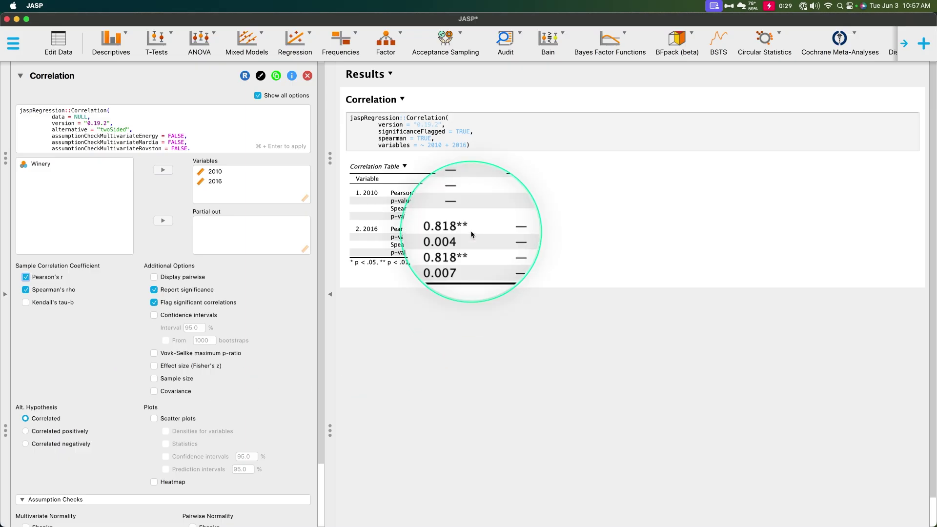
mouse_move(506, 253)
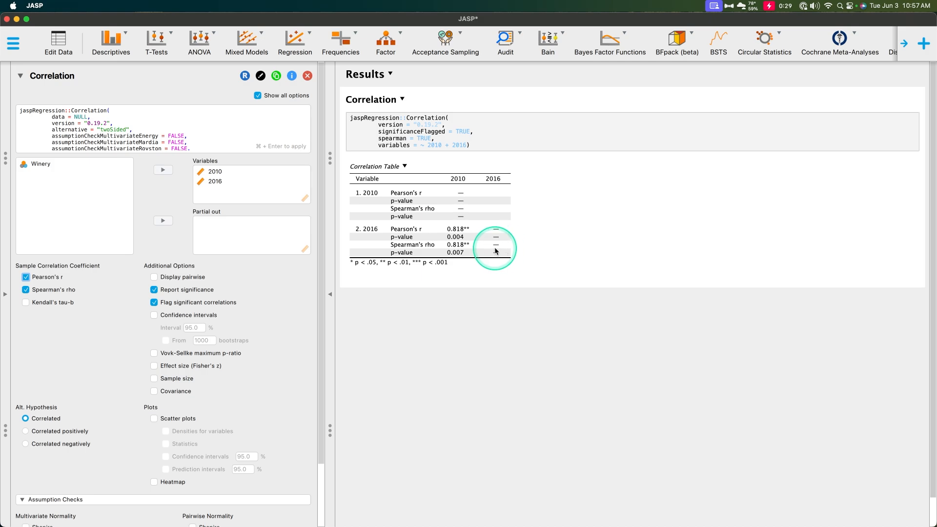
mouse_move(481, 243)
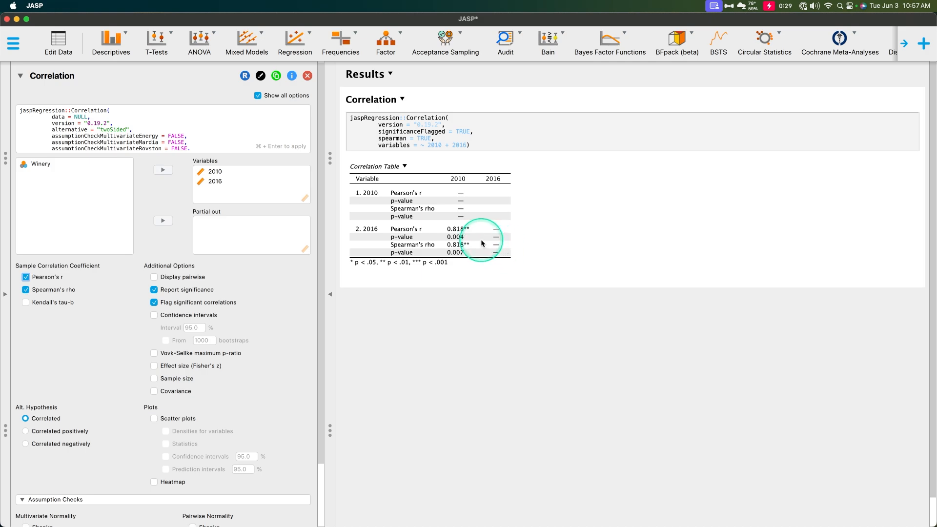
mouse_move(462, 213)
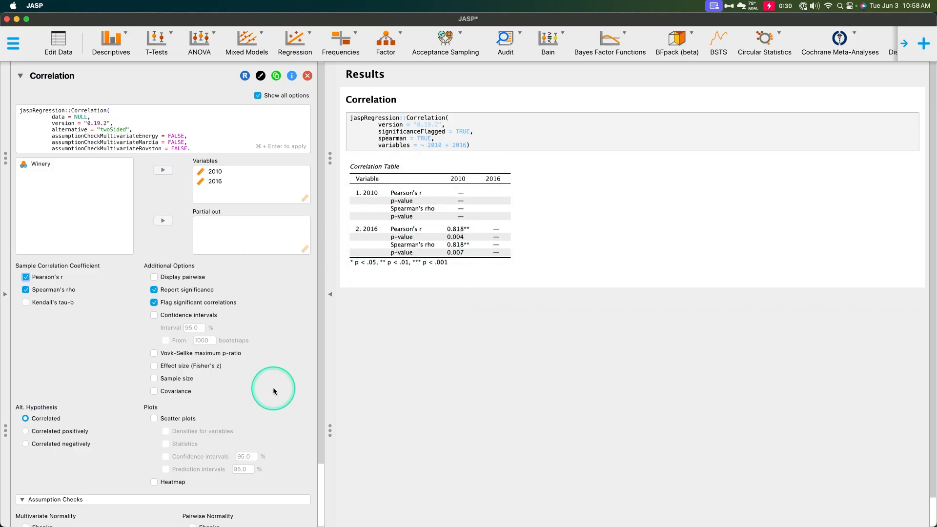
left_click(154, 419)
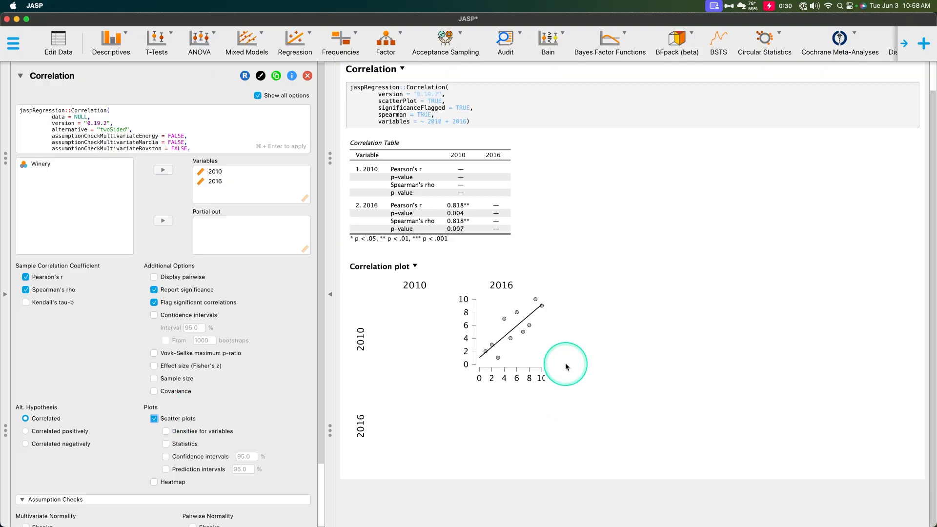
Untick Pearson's r to compare the table, then restore it alongside Spearman's rho
left_click(25, 276)
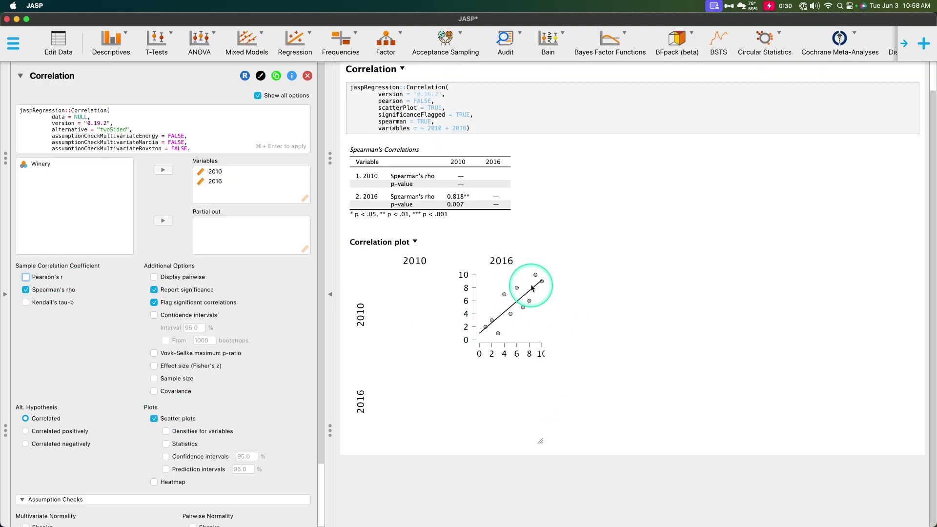
mouse_move(531, 276)
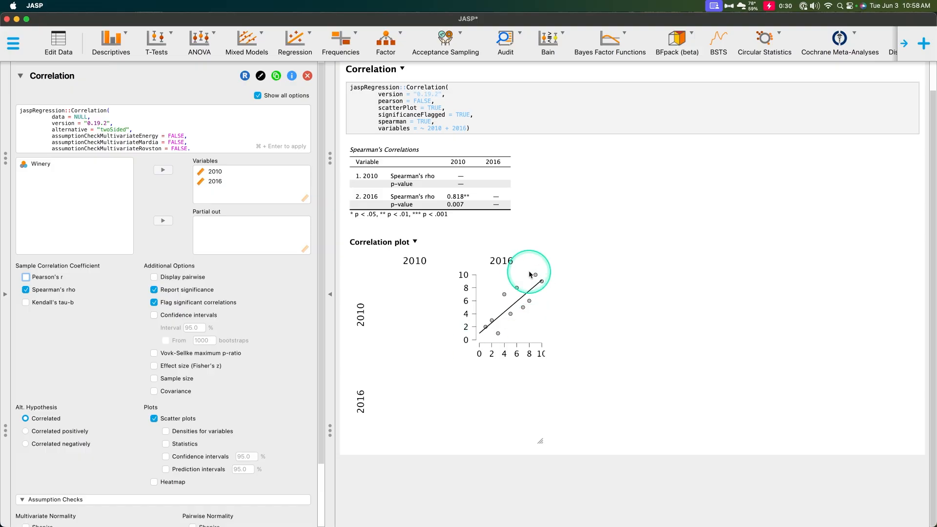
mouse_move(533, 273)
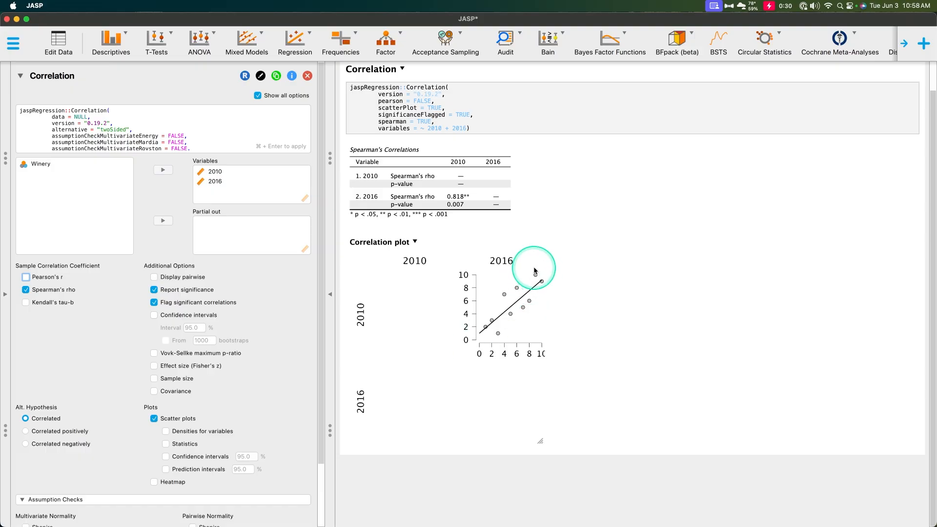
mouse_move(580, 285)
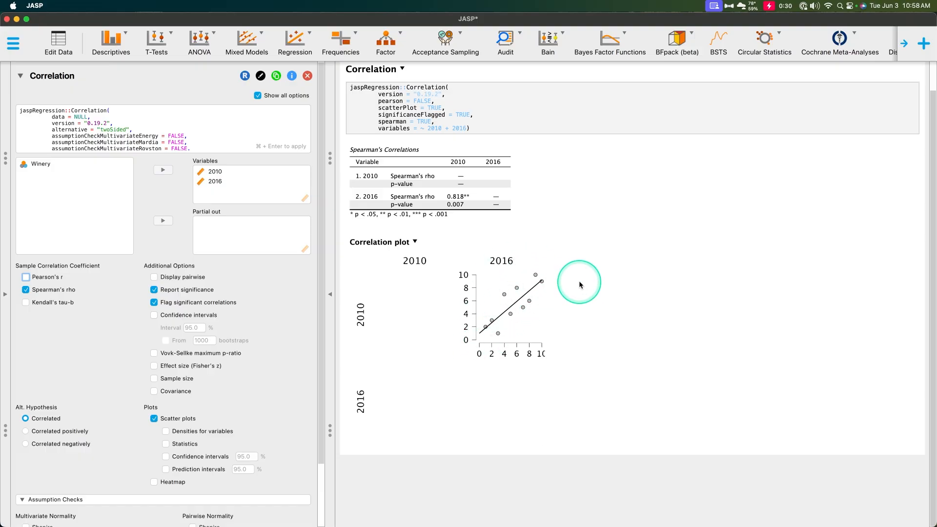
mouse_move(563, 286)
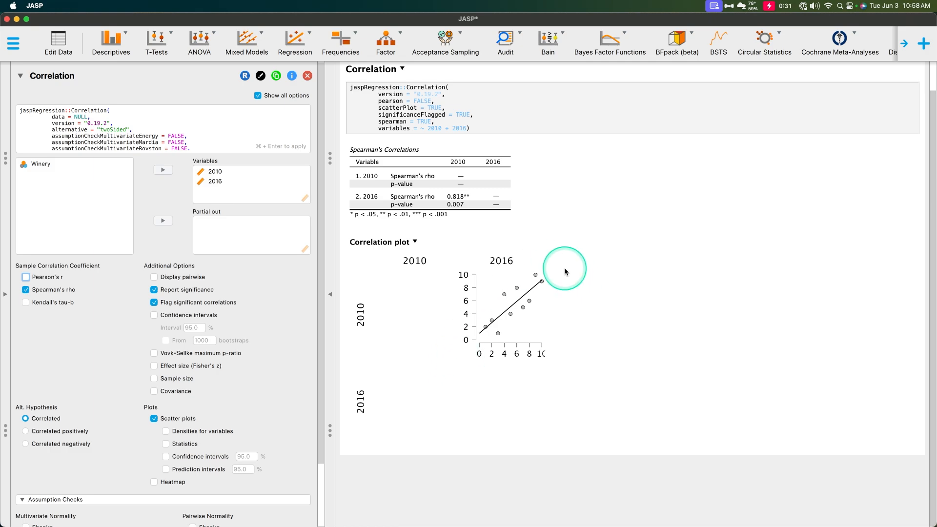
left_click(25, 276)
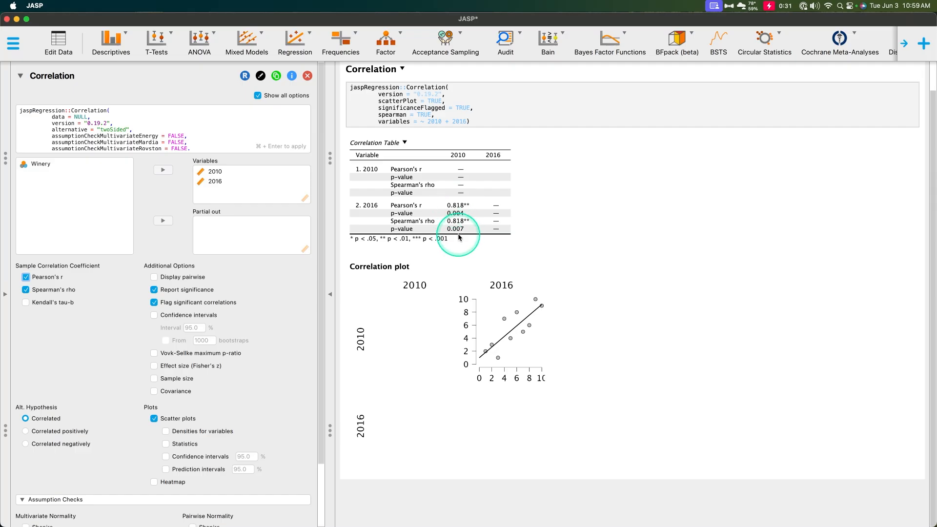
mouse_move(470, 228)
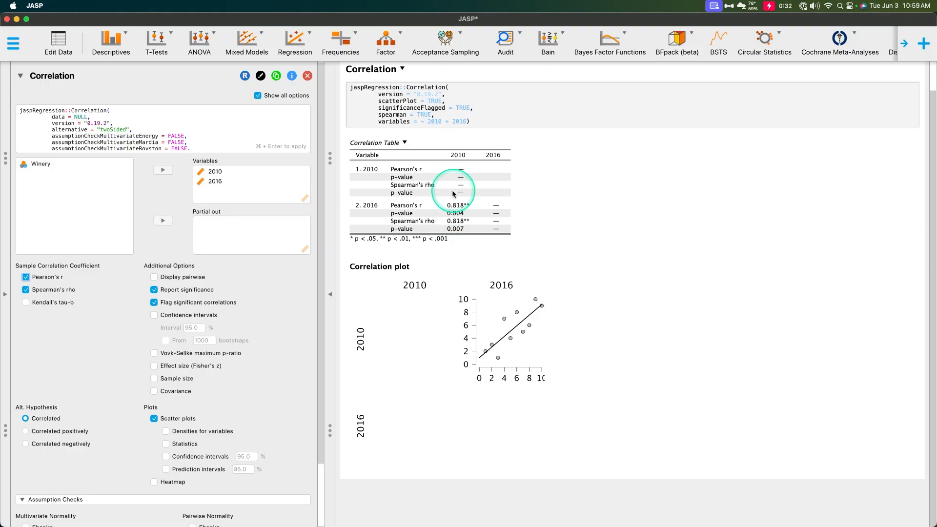
mouse_move(460, 221)
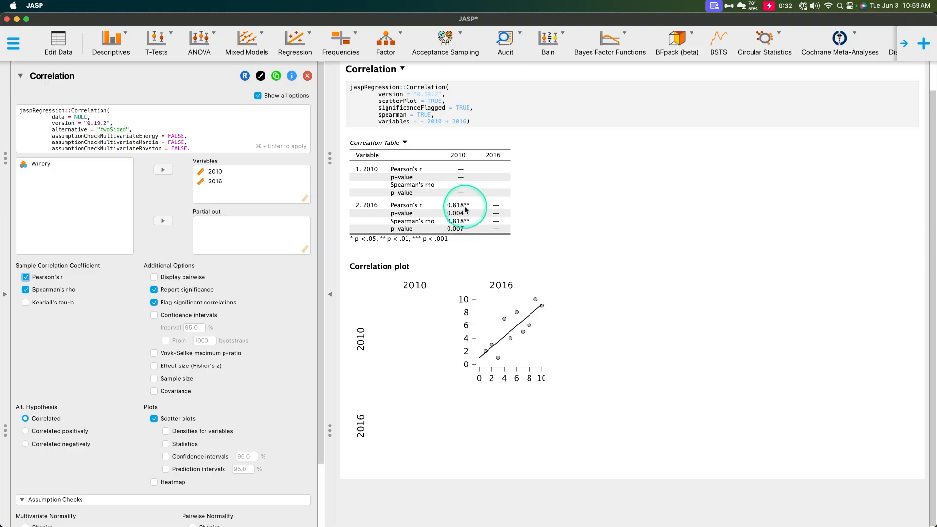
mouse_move(492, 318)
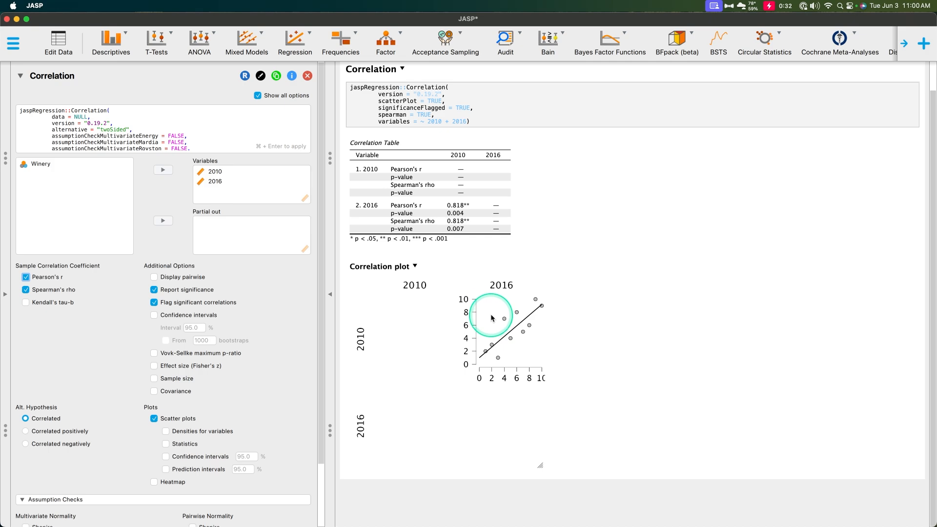
mouse_move(457, 254)
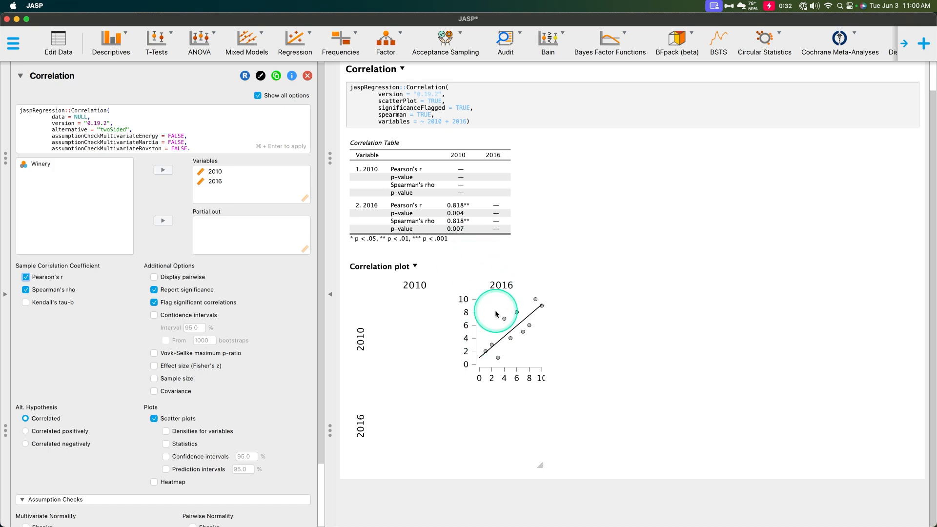
mouse_move(469, 198)
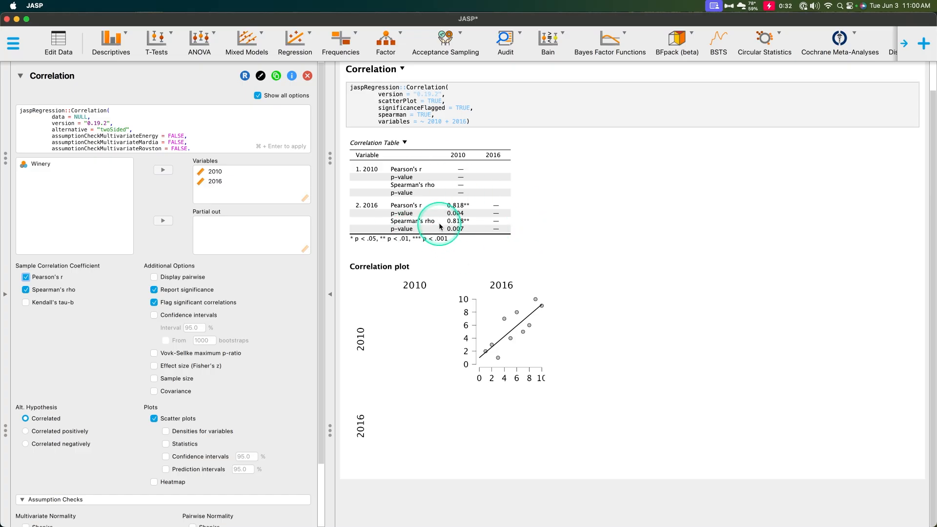
mouse_move(468, 236)
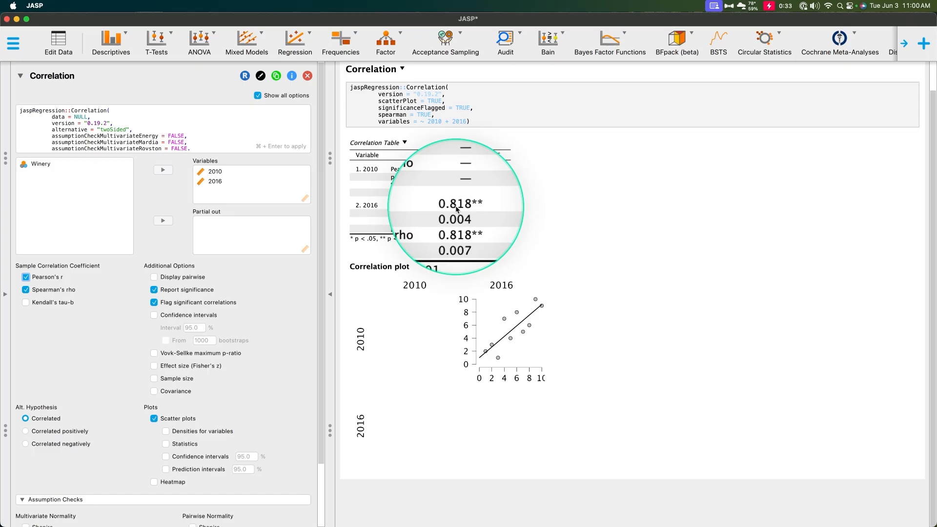
mouse_move(455, 206)
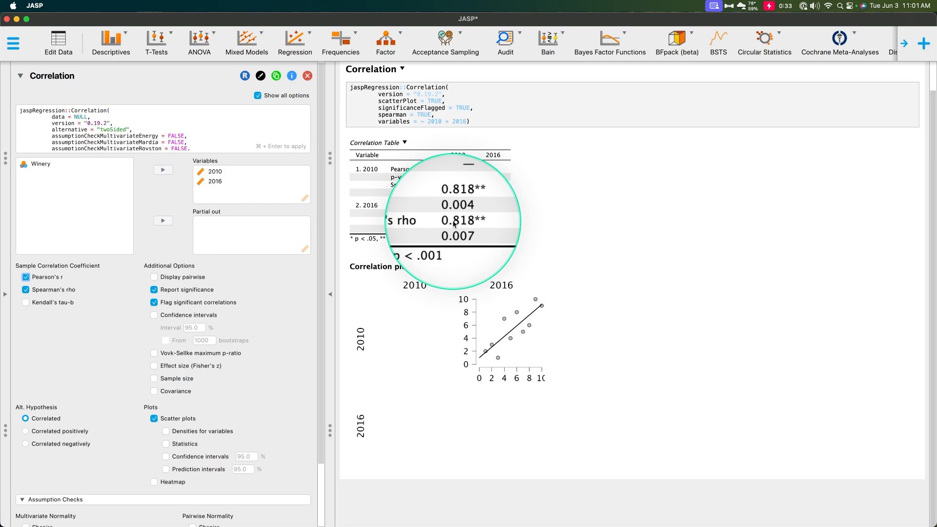
mouse_move(446, 226)
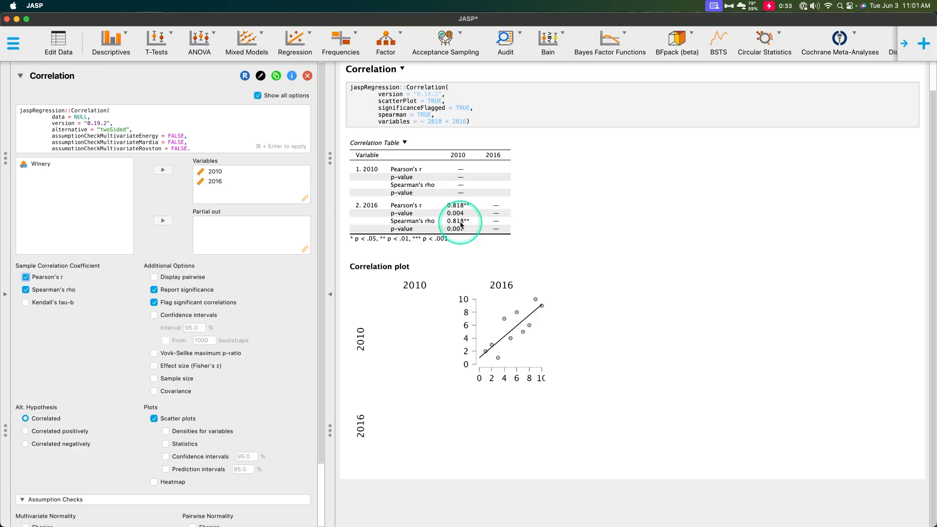
mouse_move(532, 233)
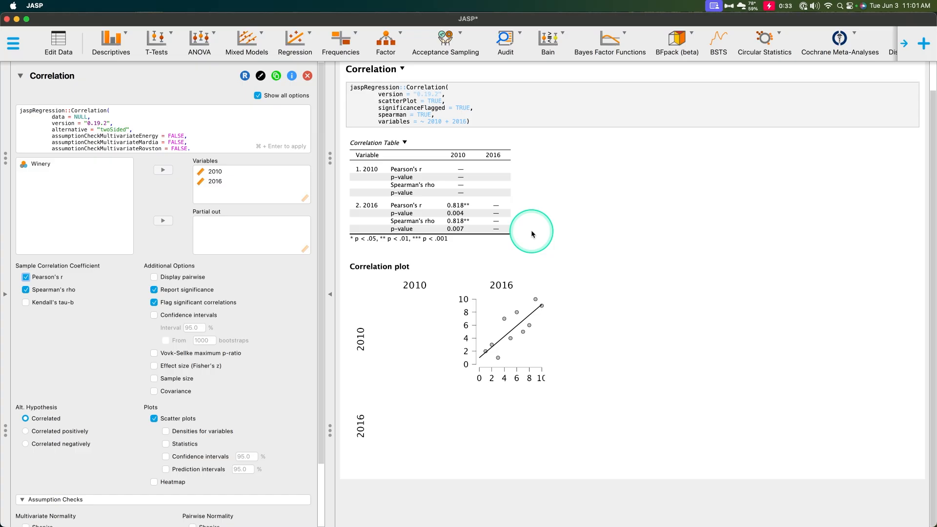
mouse_move(455, 217)
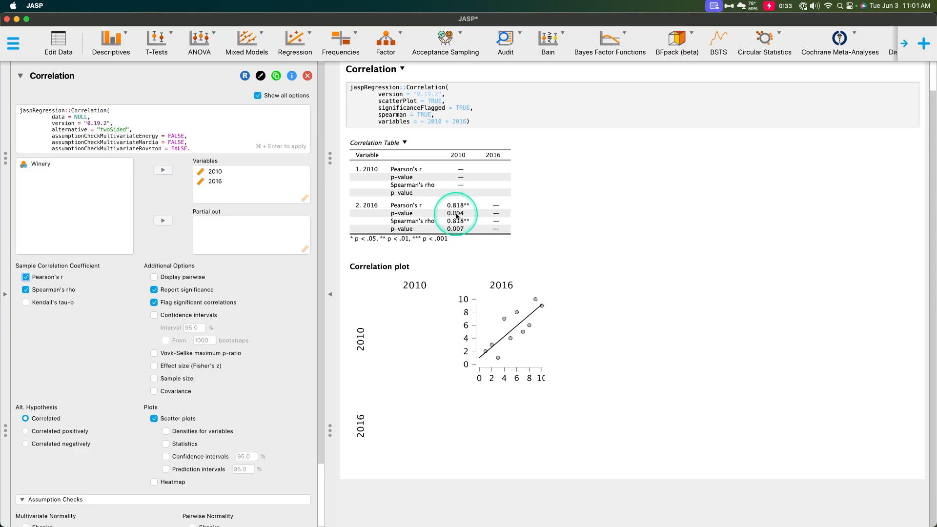
mouse_move(465, 232)
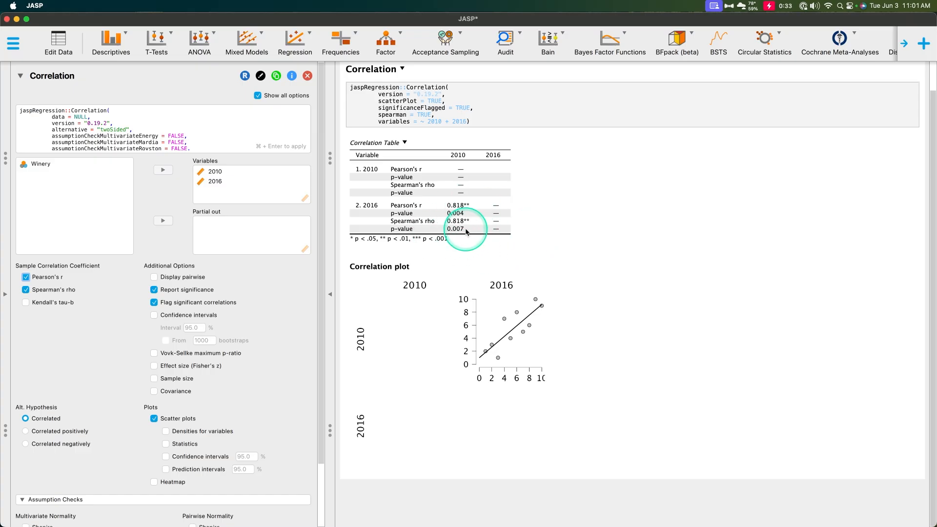